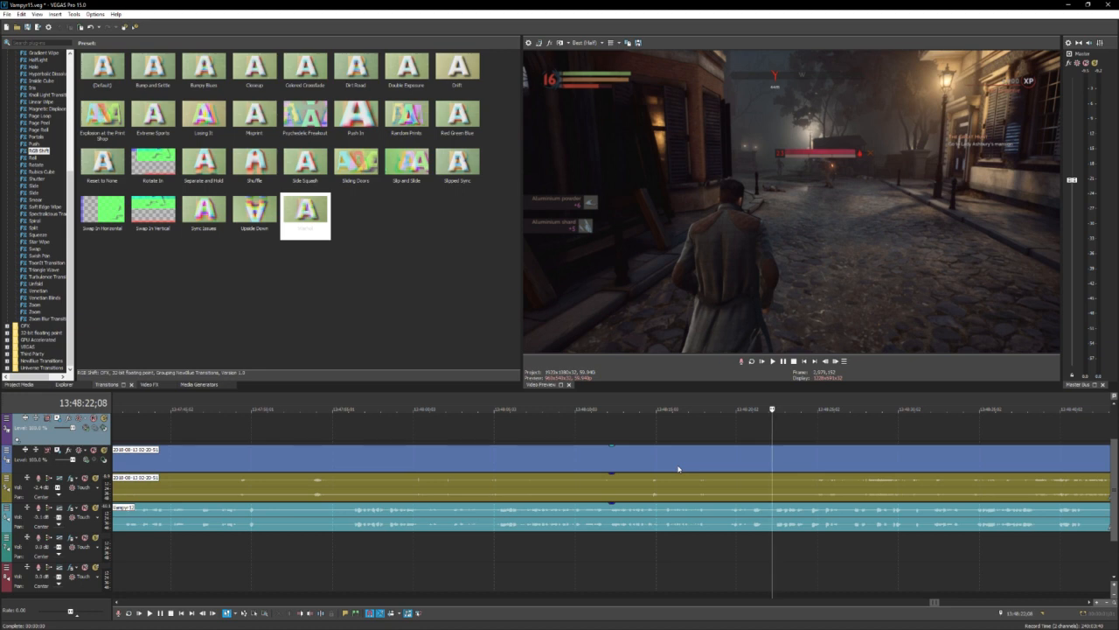
pyautogui.moveTo(665, 462)
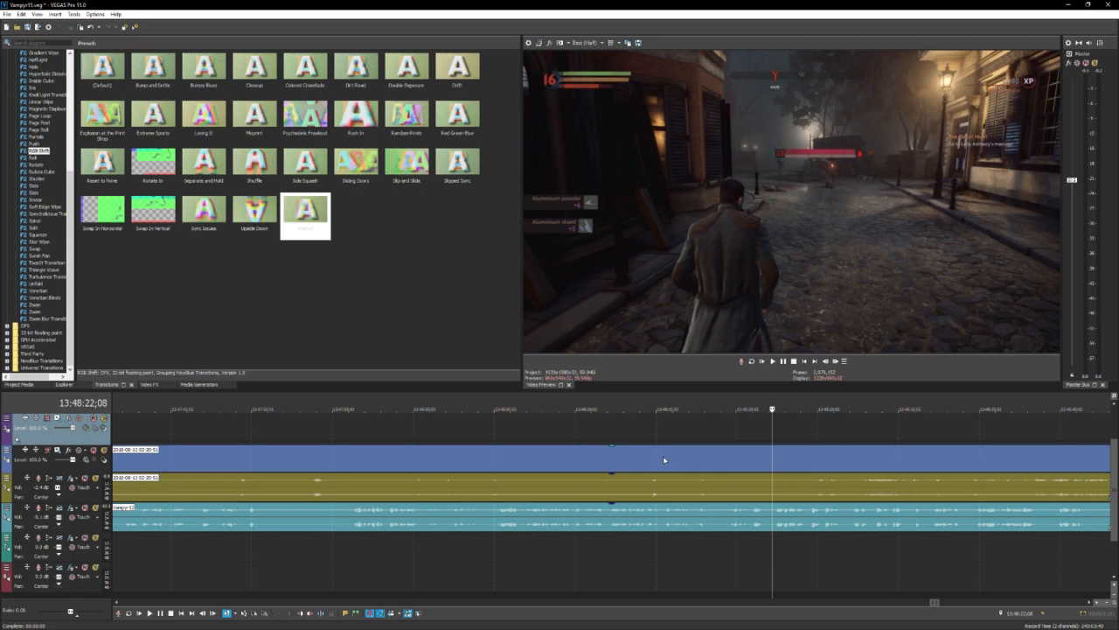
pyautogui.moveTo(658, 467)
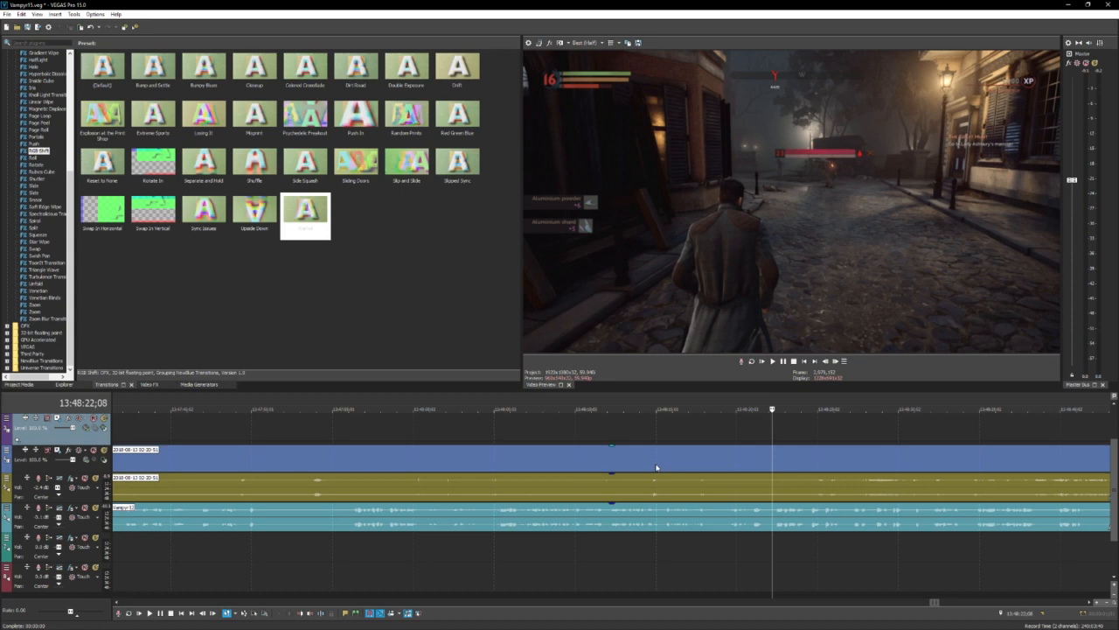
pyautogui.moveTo(781, 535)
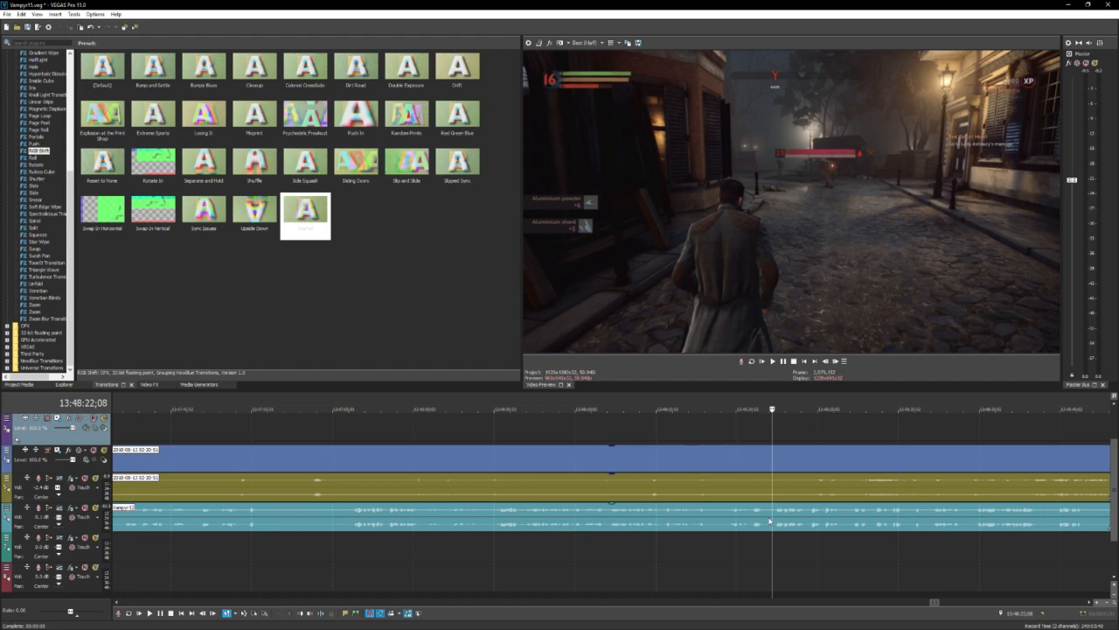
# Watch the Twitch gifted-subs clip full screen in Chrome, then return to the VEGAS timeline.
pyautogui.click(772, 361)
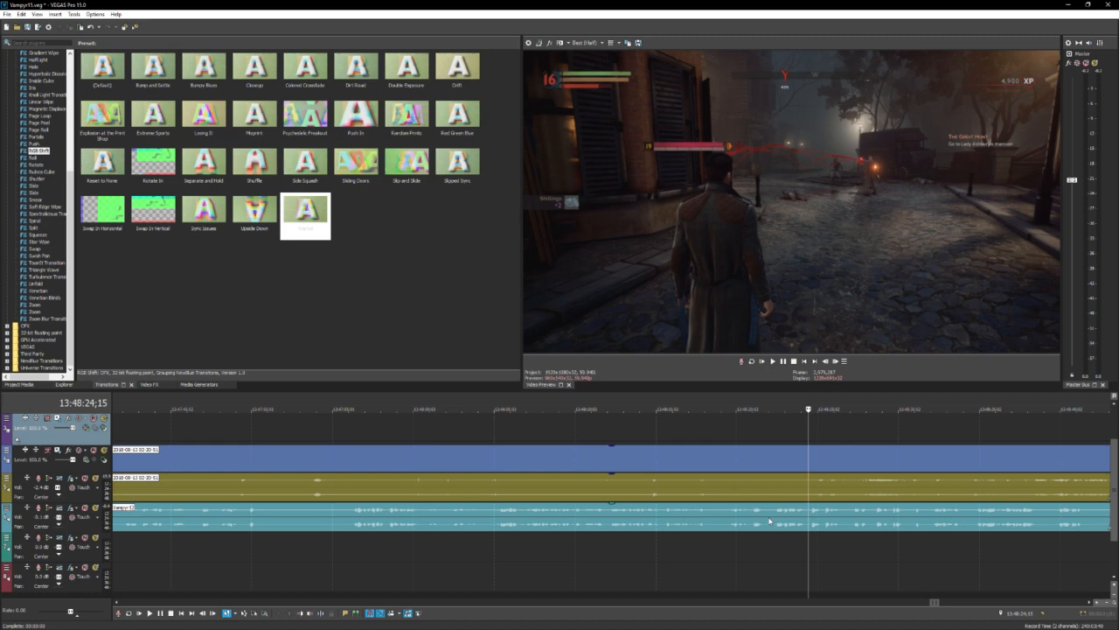
pyautogui.moveTo(743, 494)
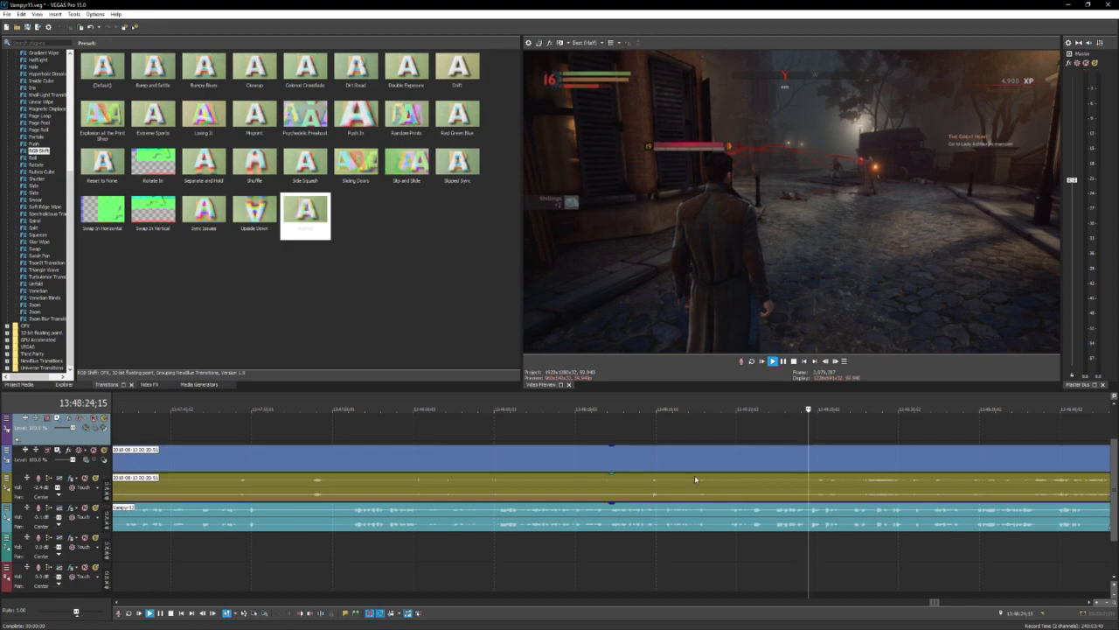
pyautogui.click(773, 361)
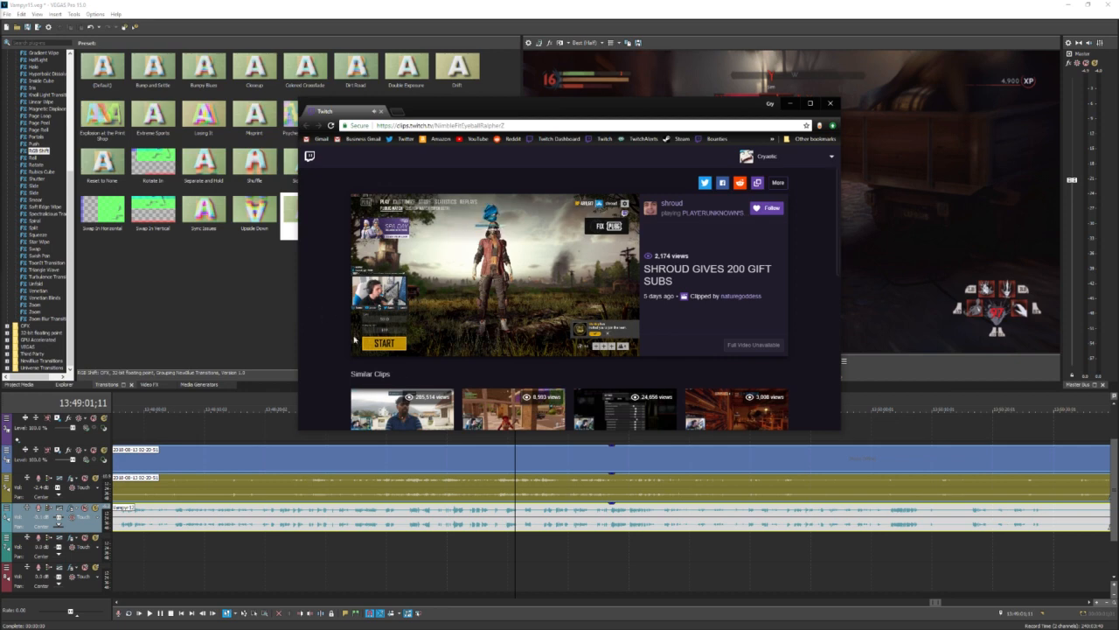
pyautogui.click(385, 341)
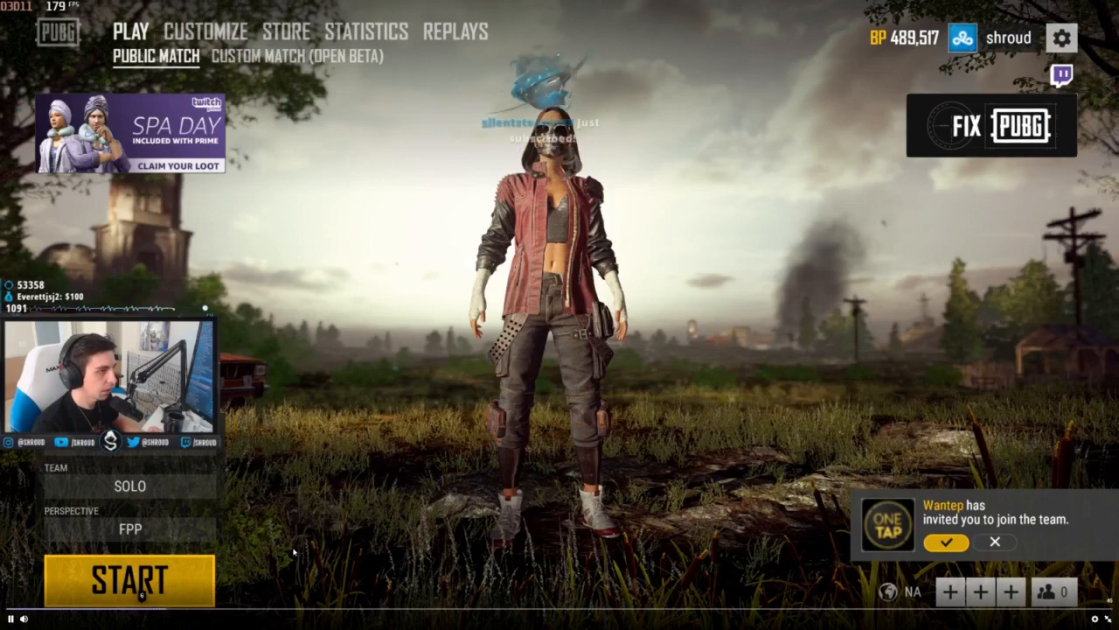
pyautogui.moveTo(570, 375)
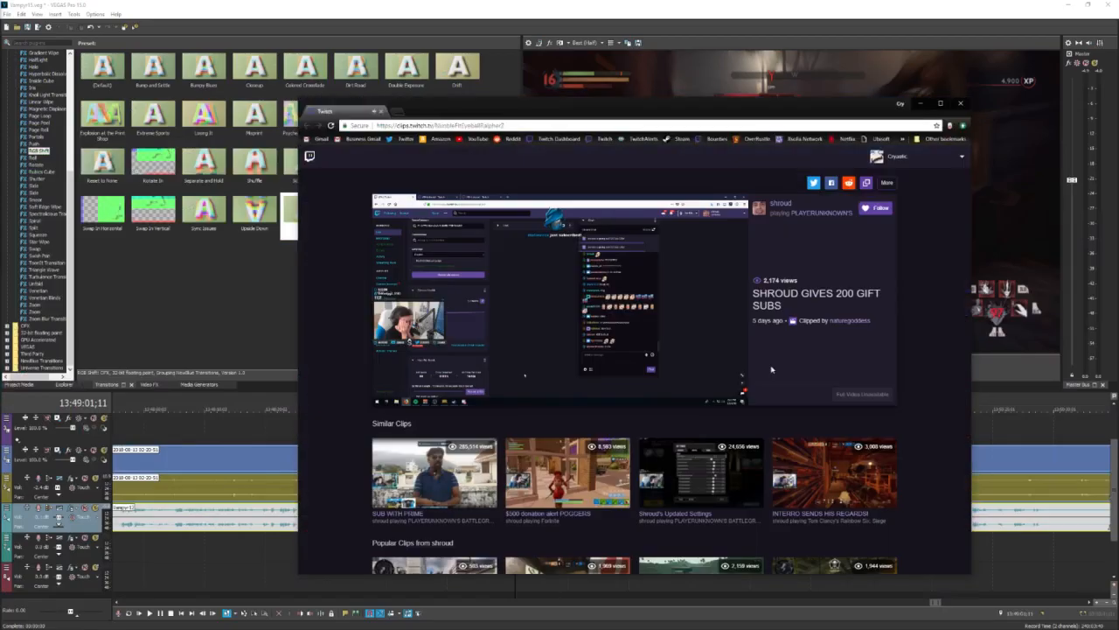
pyautogui.click(962, 103)
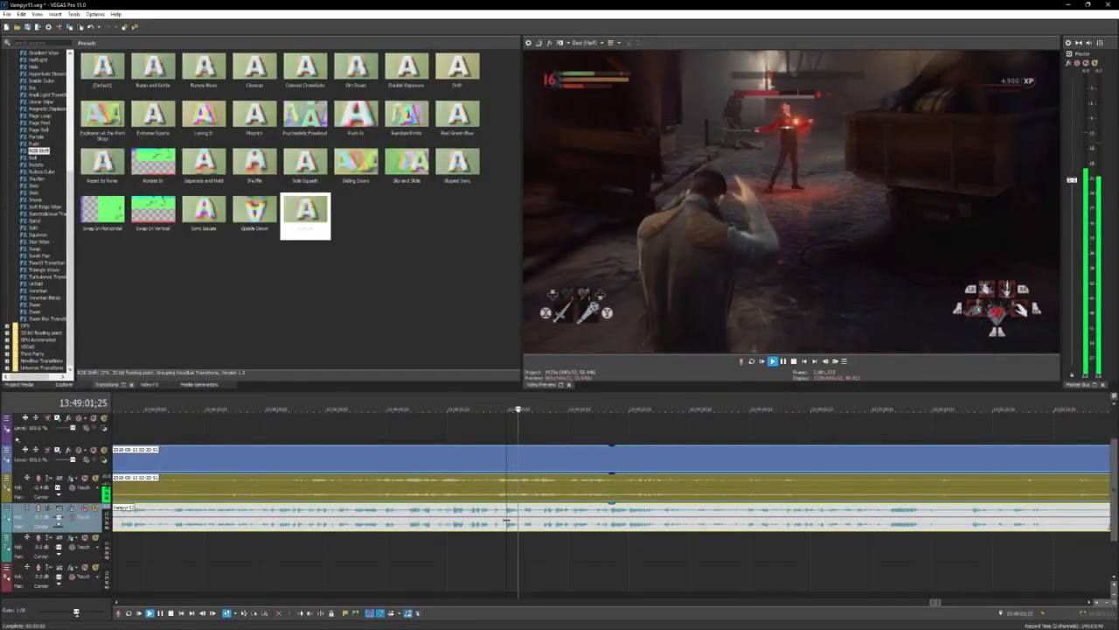
pyautogui.click(773, 360)
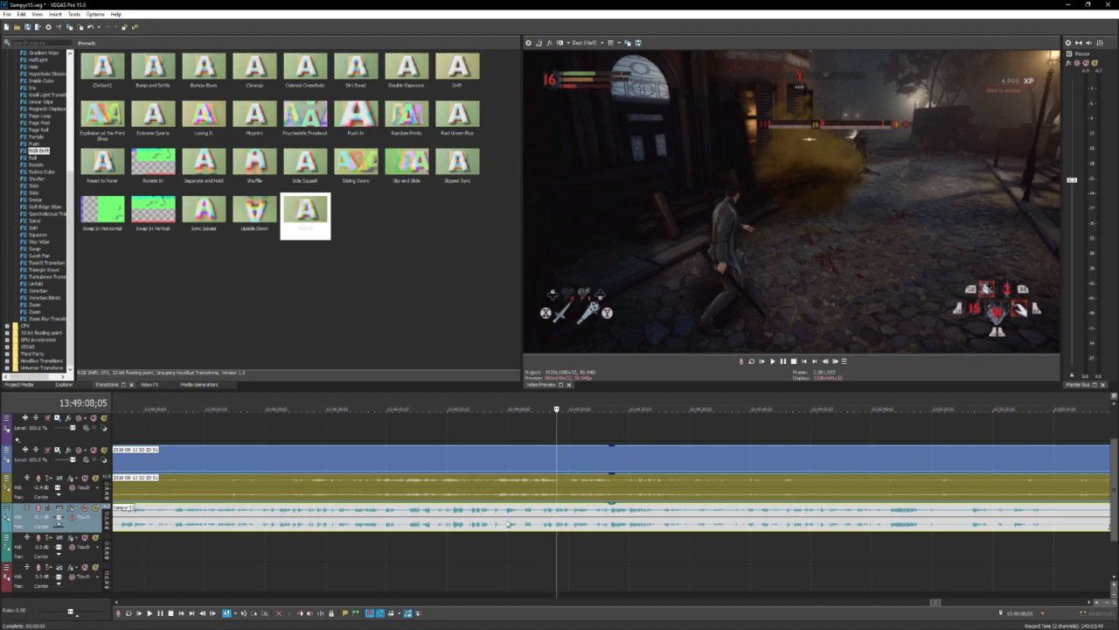
pyautogui.moveTo(499, 514)
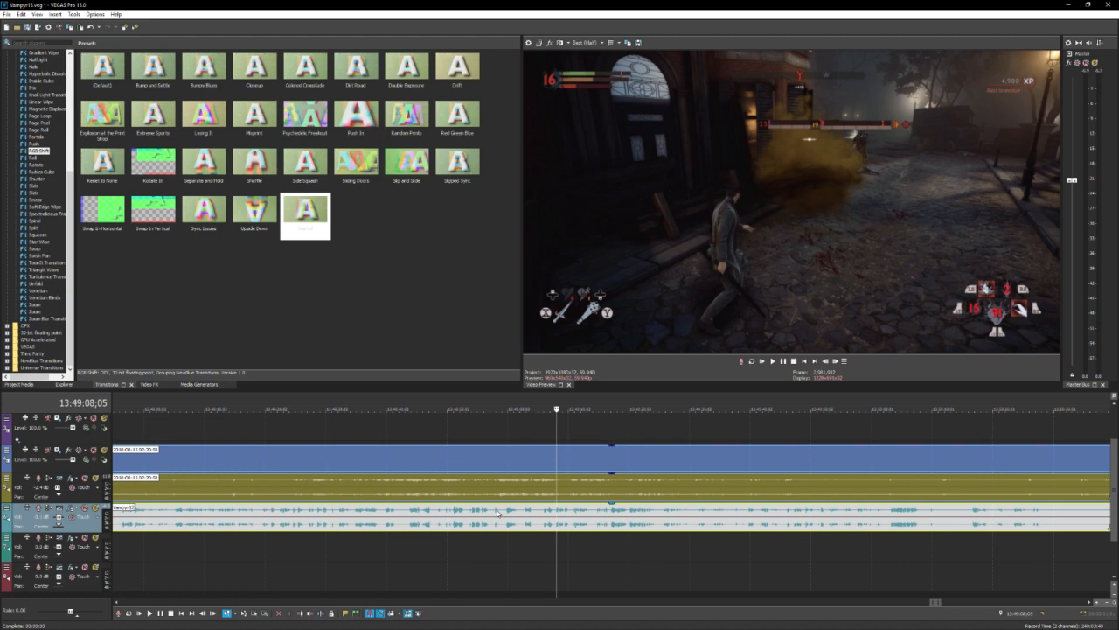
pyautogui.moveTo(523, 509)
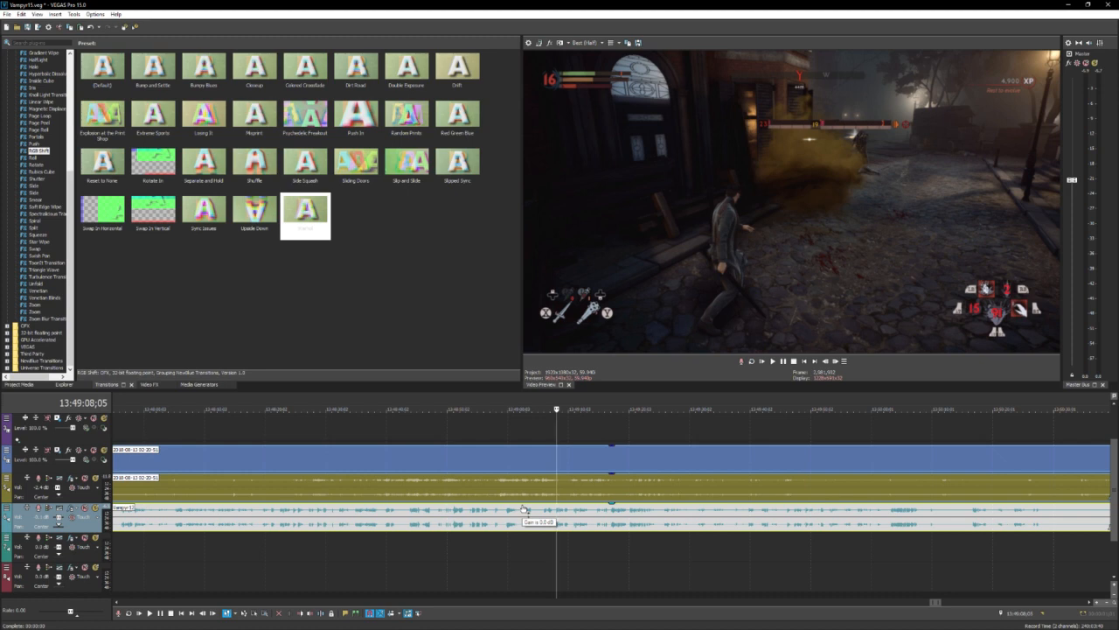
pyautogui.click(773, 361)
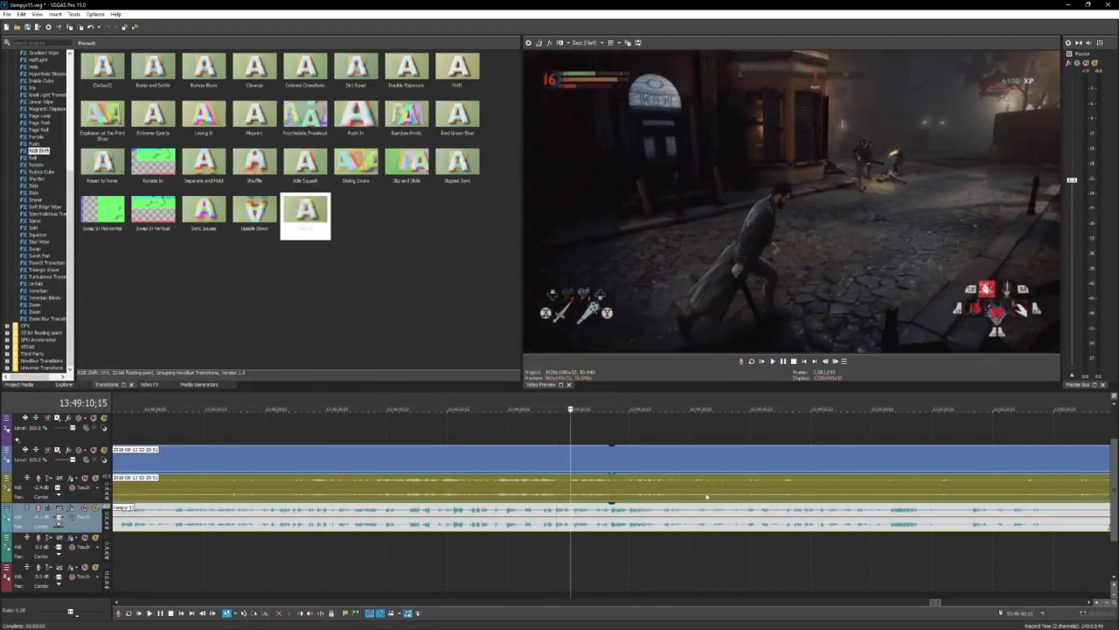
pyautogui.moveTo(738, 497)
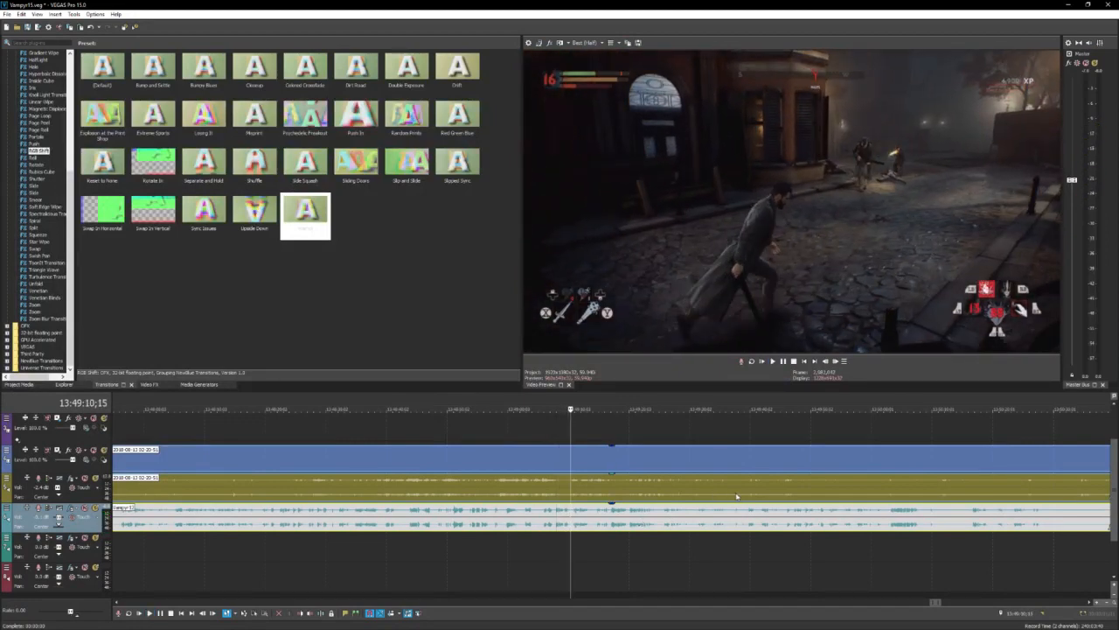
pyautogui.moveTo(726, 495)
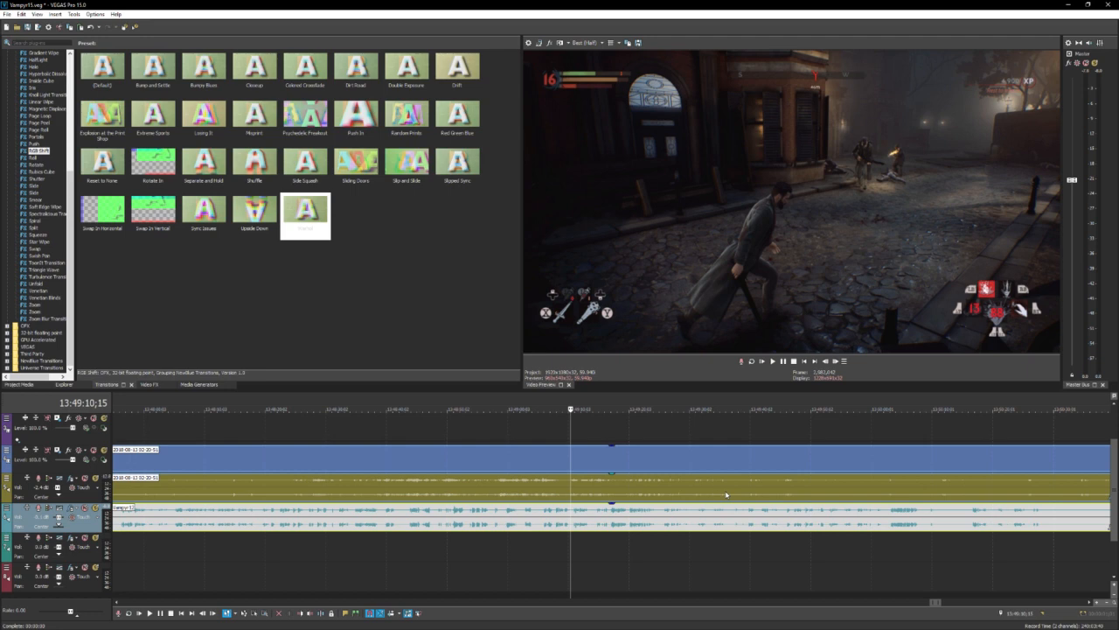
pyautogui.moveTo(699, 497)
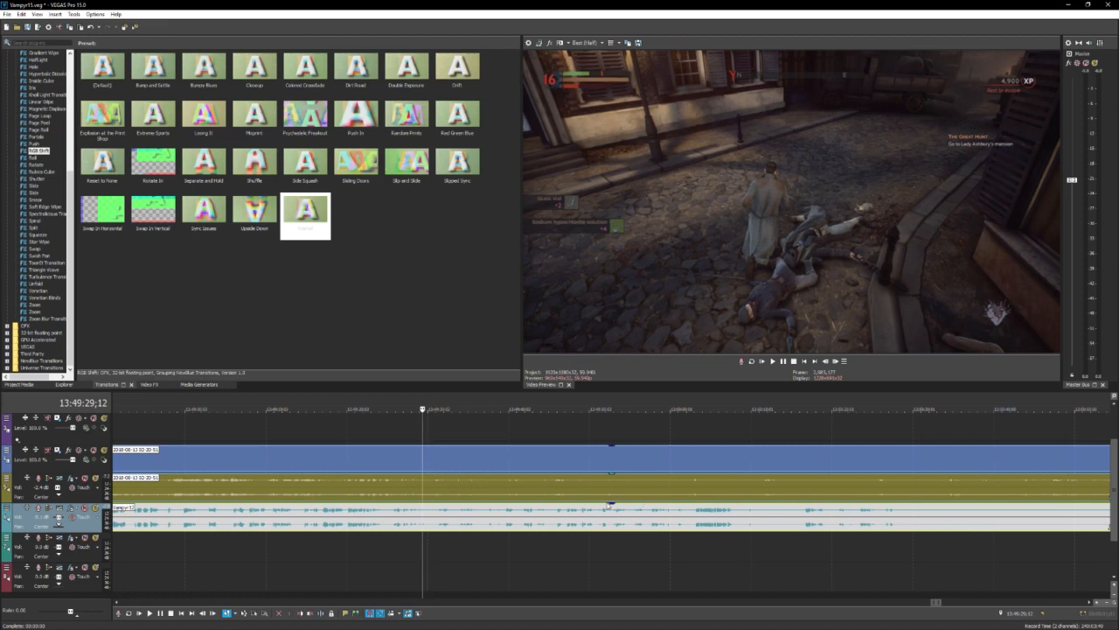
# Position on the dialogue audio event near 13:49:47 and bring up its context menu.
pyautogui.click(773, 360)
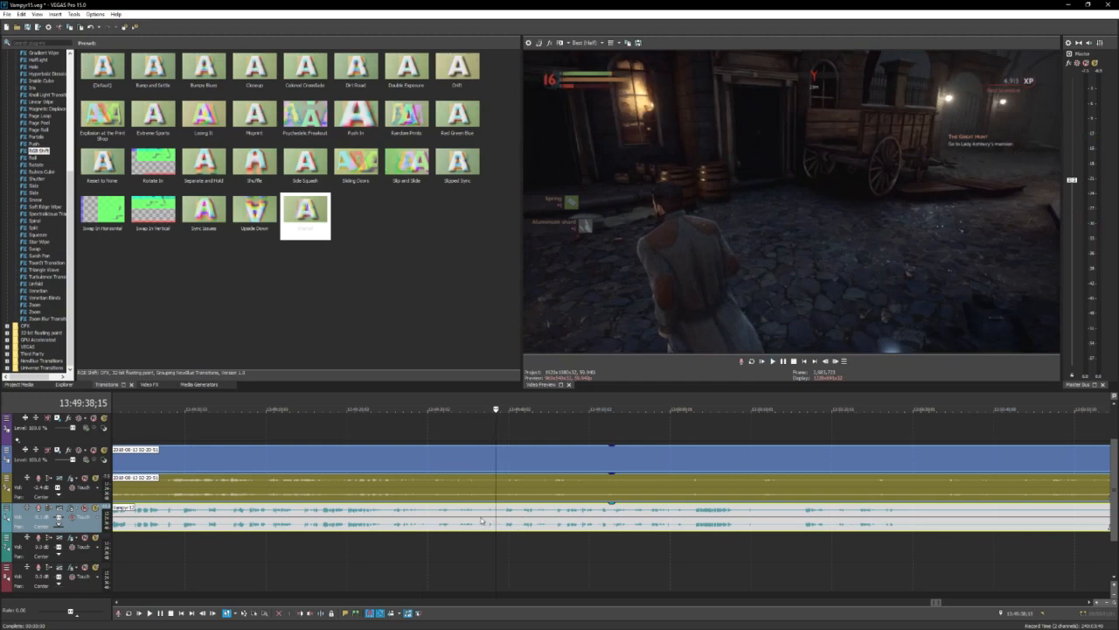
pyautogui.moveTo(475, 522)
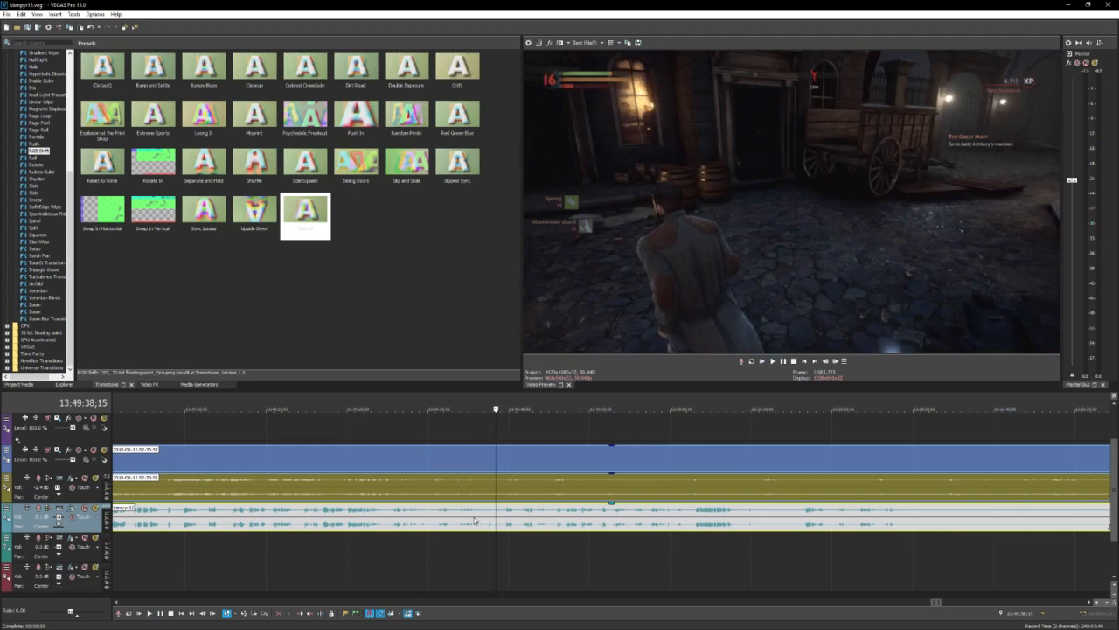
pyautogui.moveTo(462, 522)
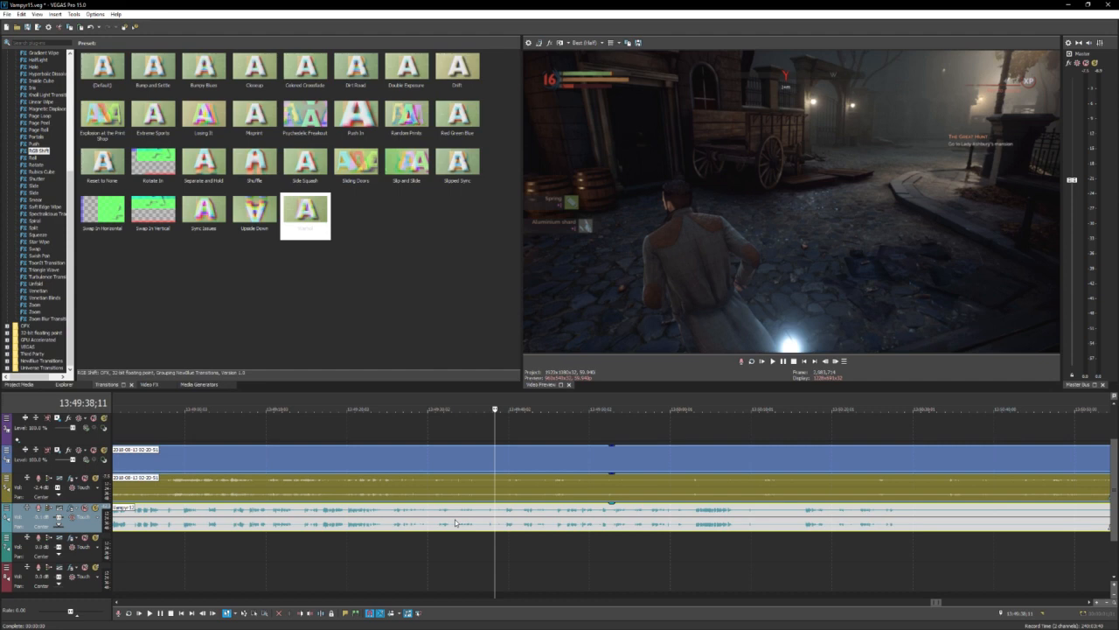
pyautogui.click(773, 360)
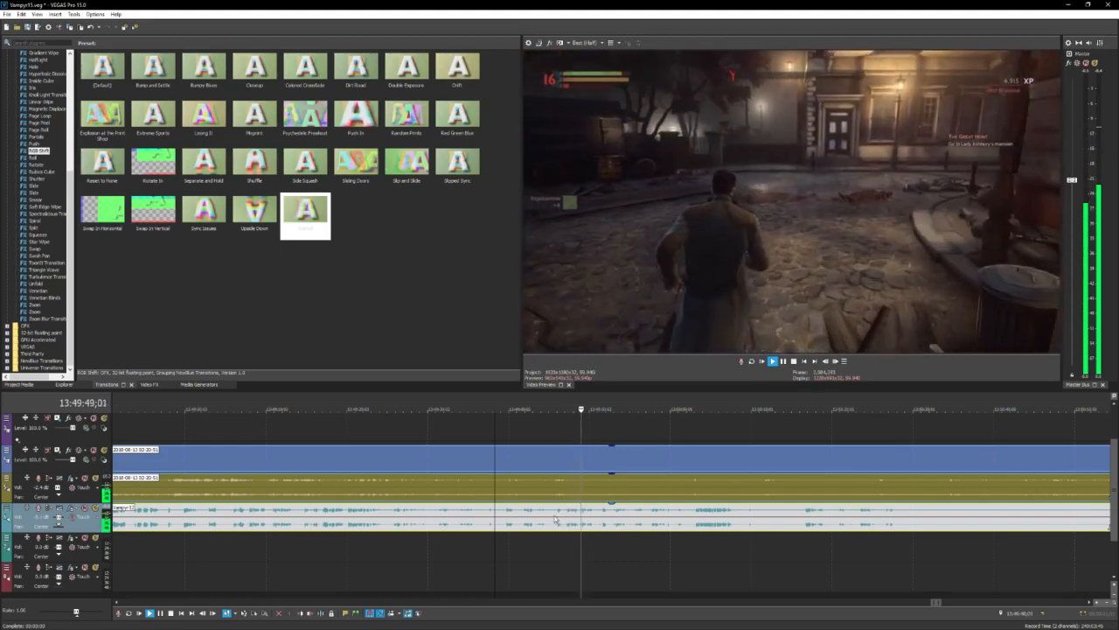
pyautogui.click(773, 361)
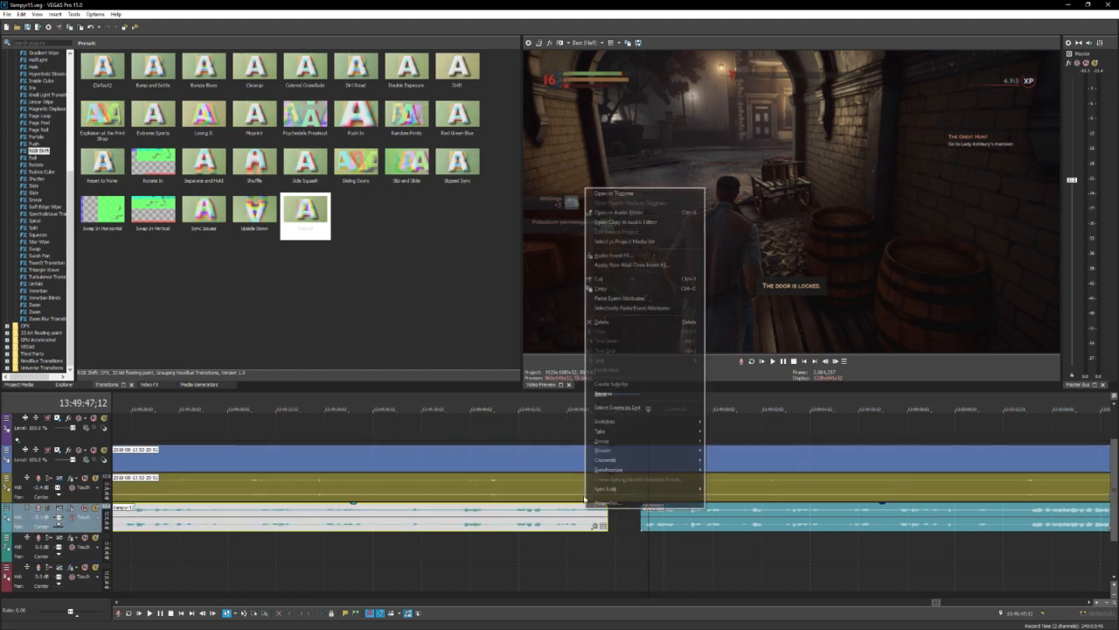
# Remove the unwanted middle piece of the dialogue audio, leaving a gap near 13:47:37.
pyautogui.click(476, 567)
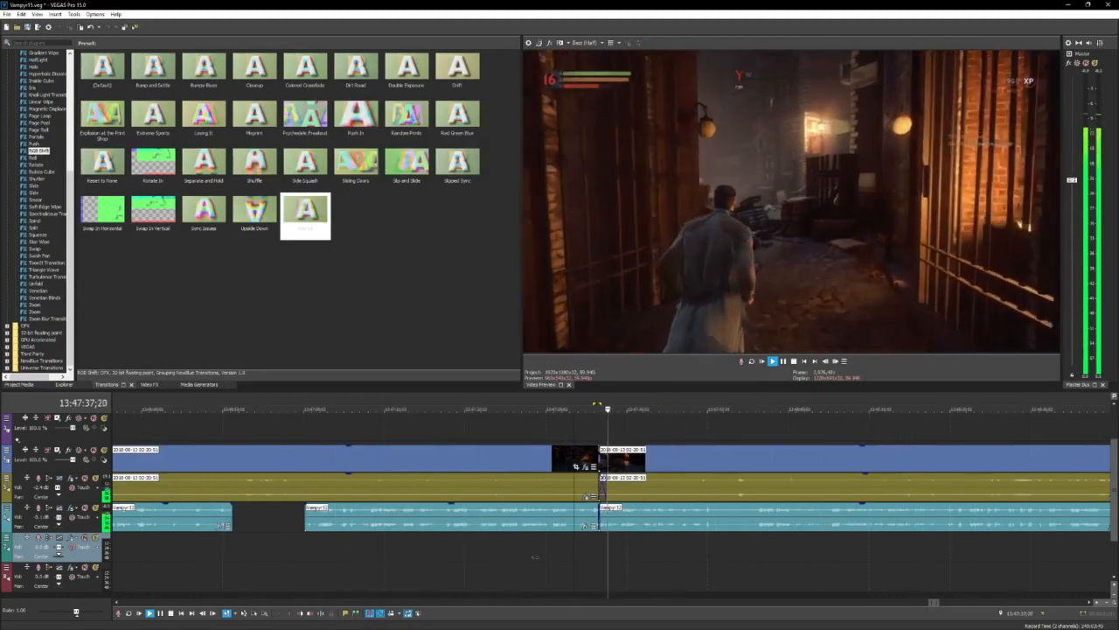
# Separate the dialogue audio into individual clips with the silent stretches between them removed.
pyautogui.rightClick(521, 516)
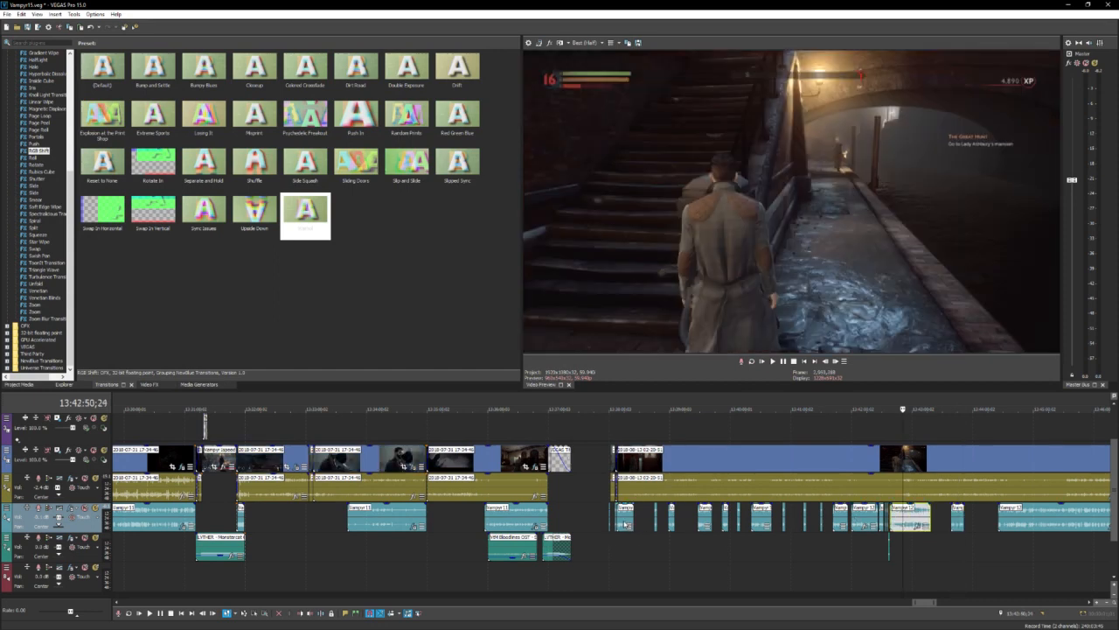
pyautogui.rightClick(627, 522)
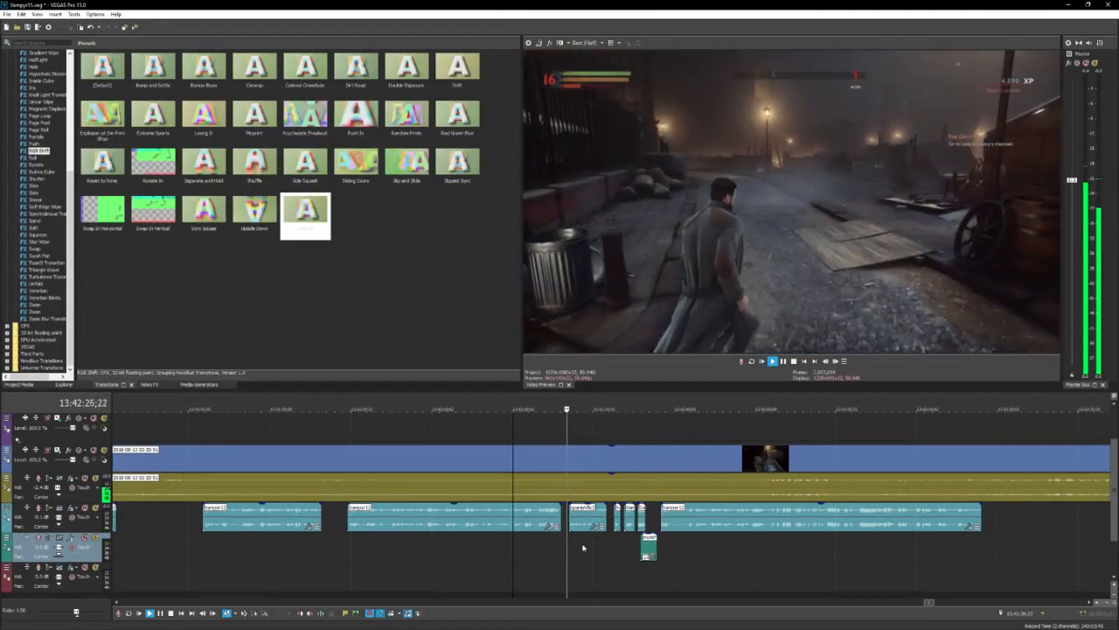
pyautogui.click(773, 360)
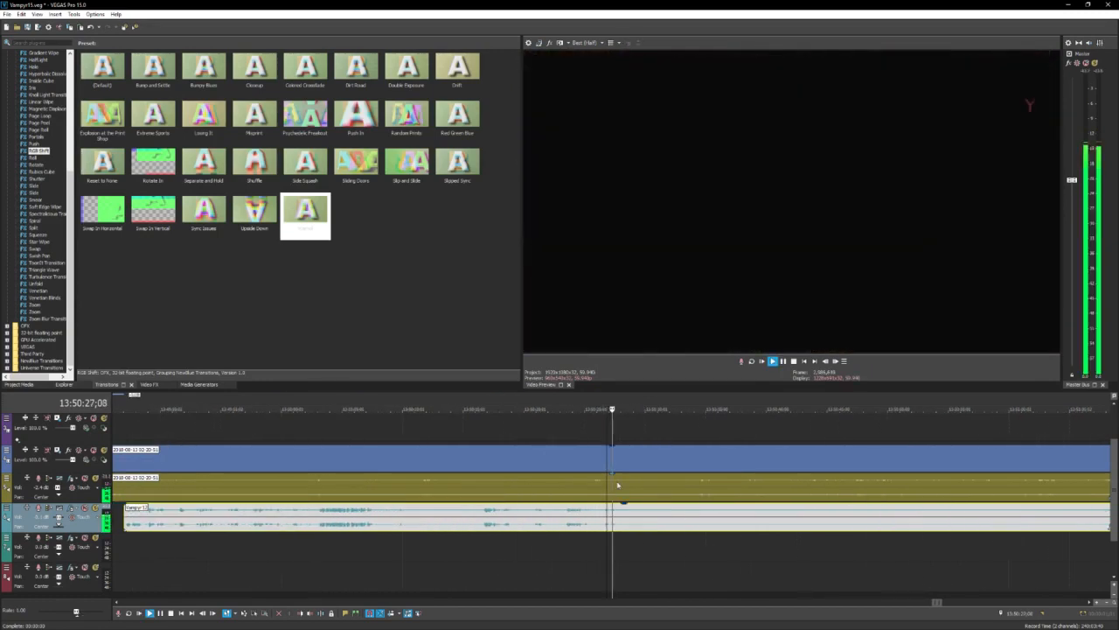
# Set the playhead at the Ashbury's Mansion title card and cut out the black loading stretch near 13:50.
pyautogui.click(773, 361)
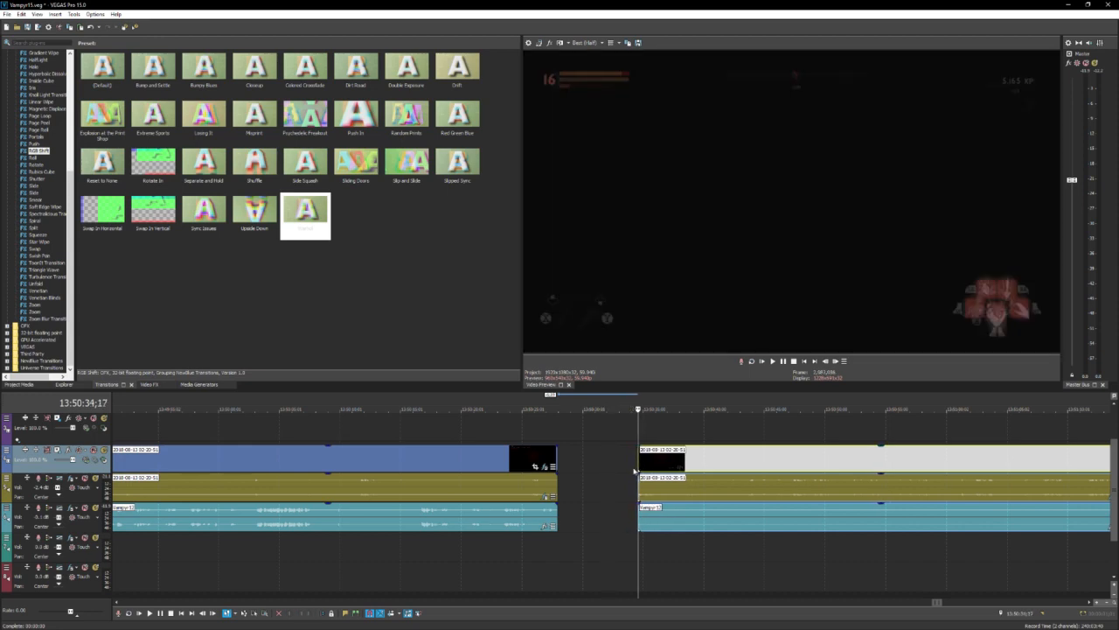
pyautogui.click(773, 360)
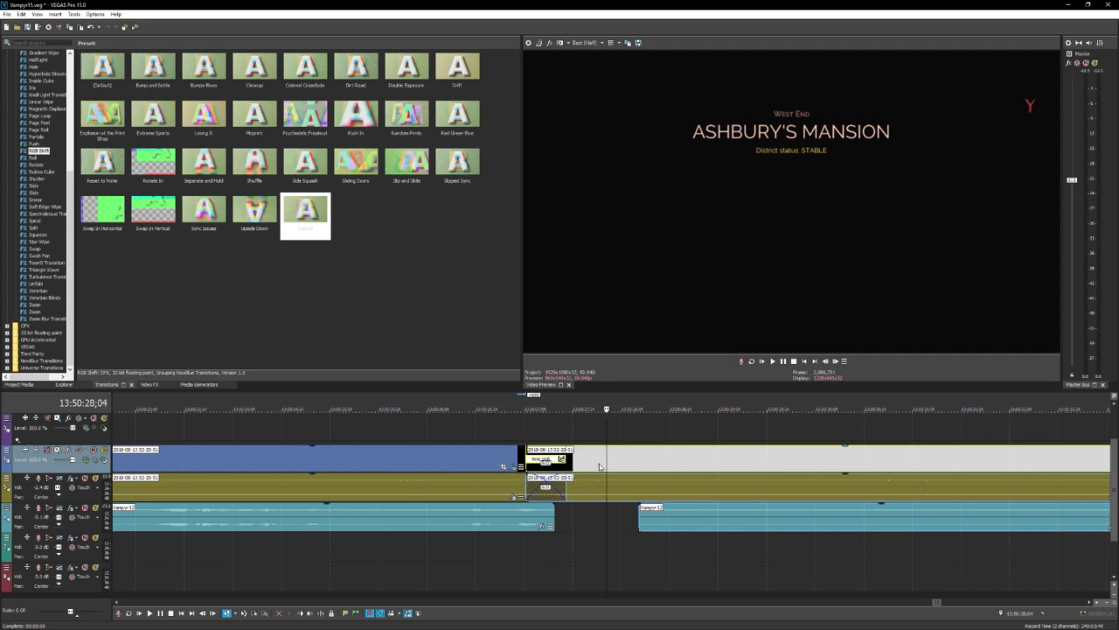
pyautogui.doubleClick(304, 213)
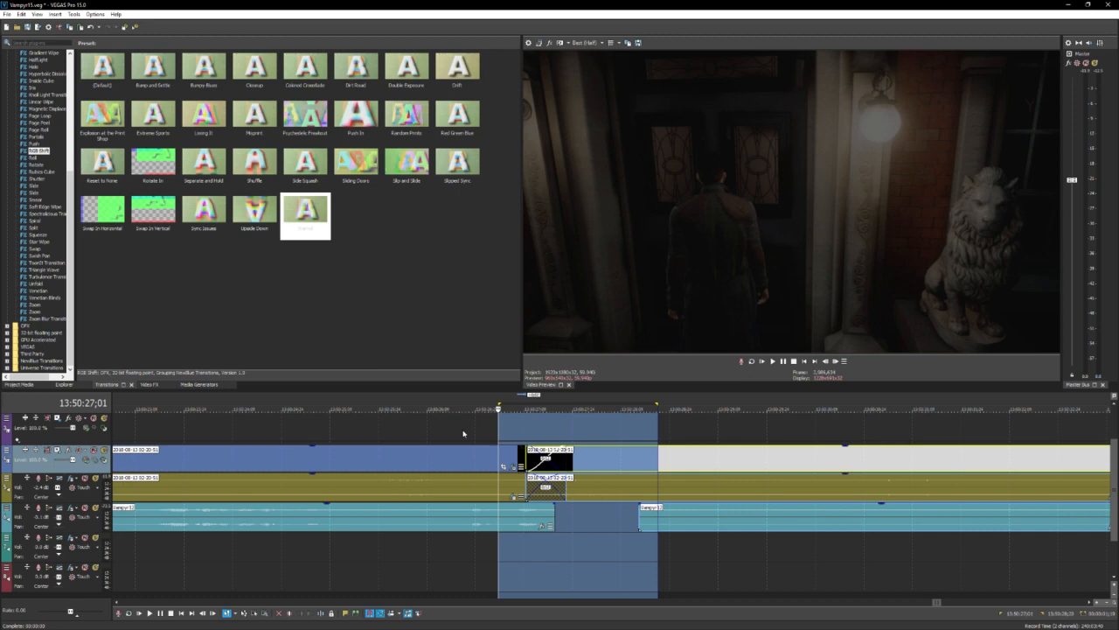
pyautogui.moveTo(469, 392)
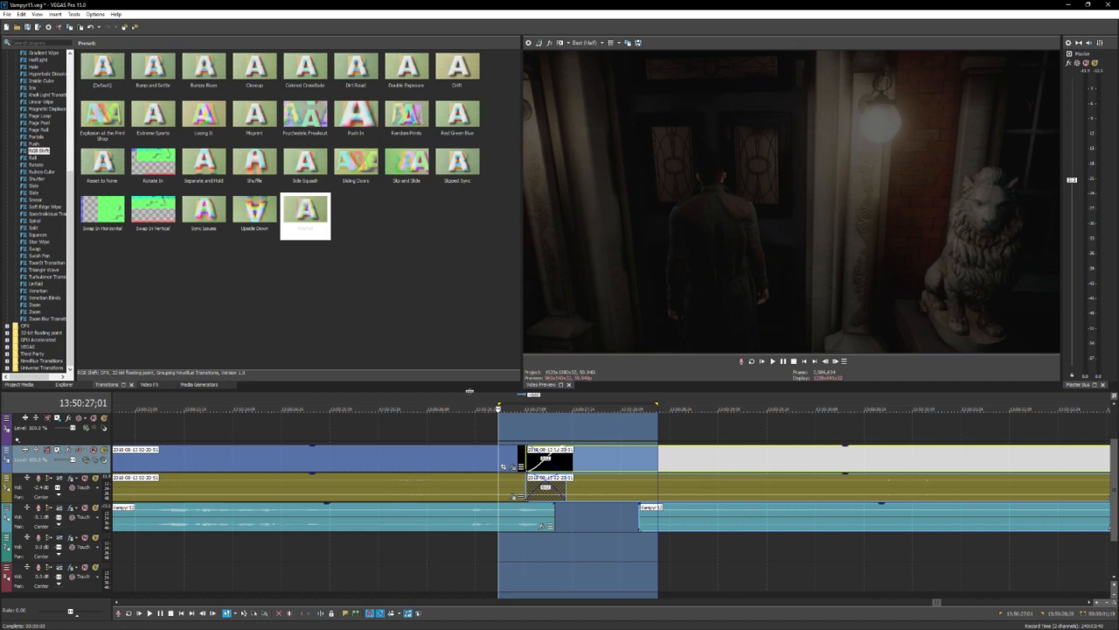
pyautogui.moveTo(514, 434)
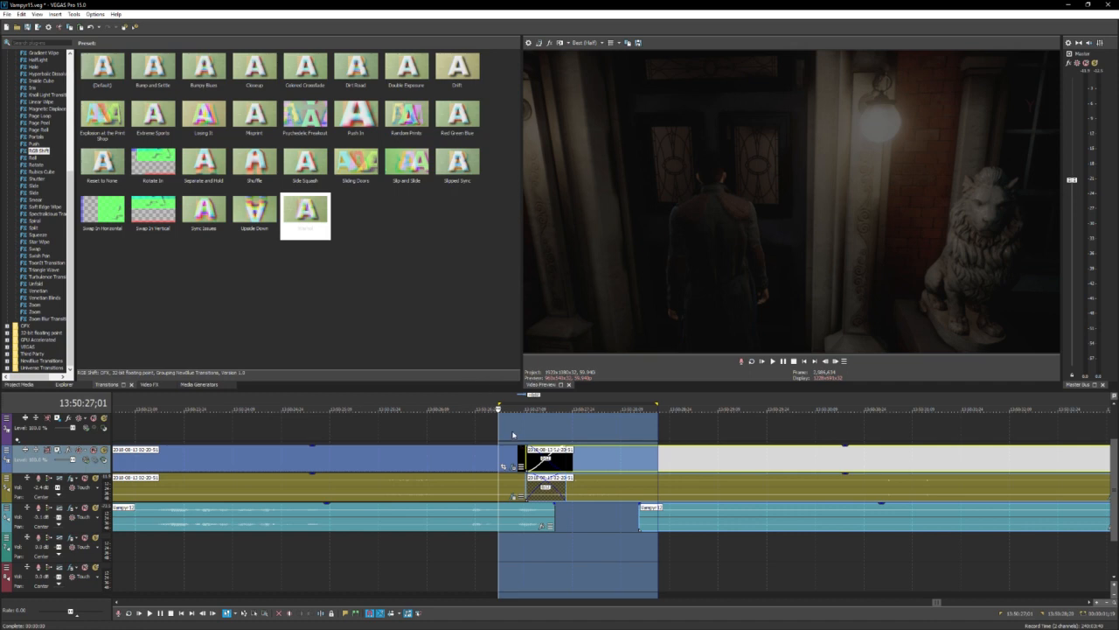
pyautogui.moveTo(495, 436)
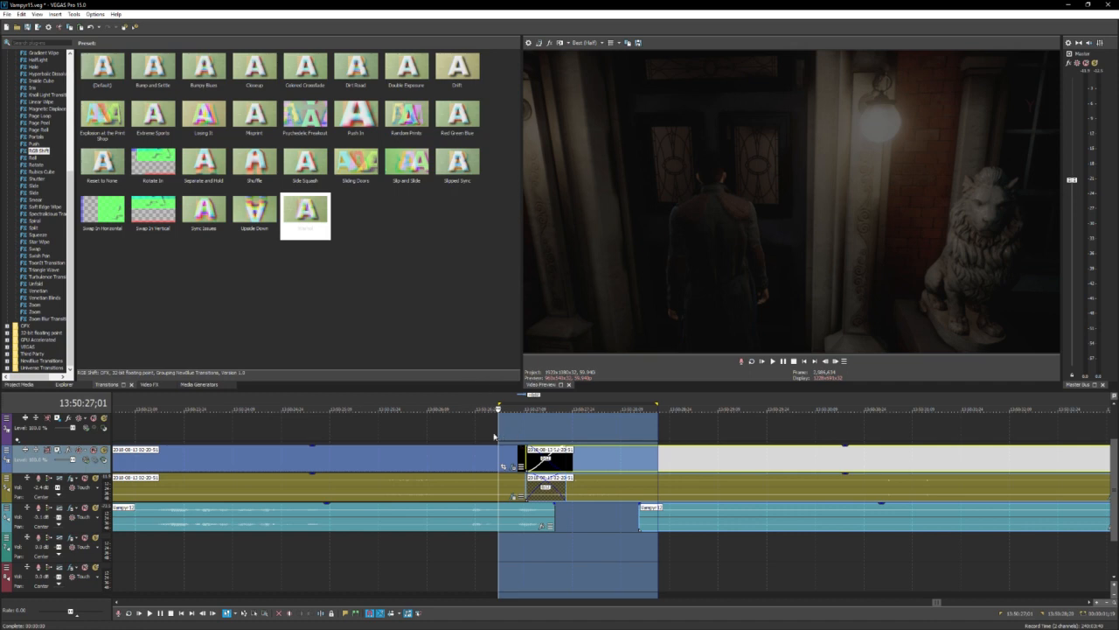
pyautogui.click(773, 360)
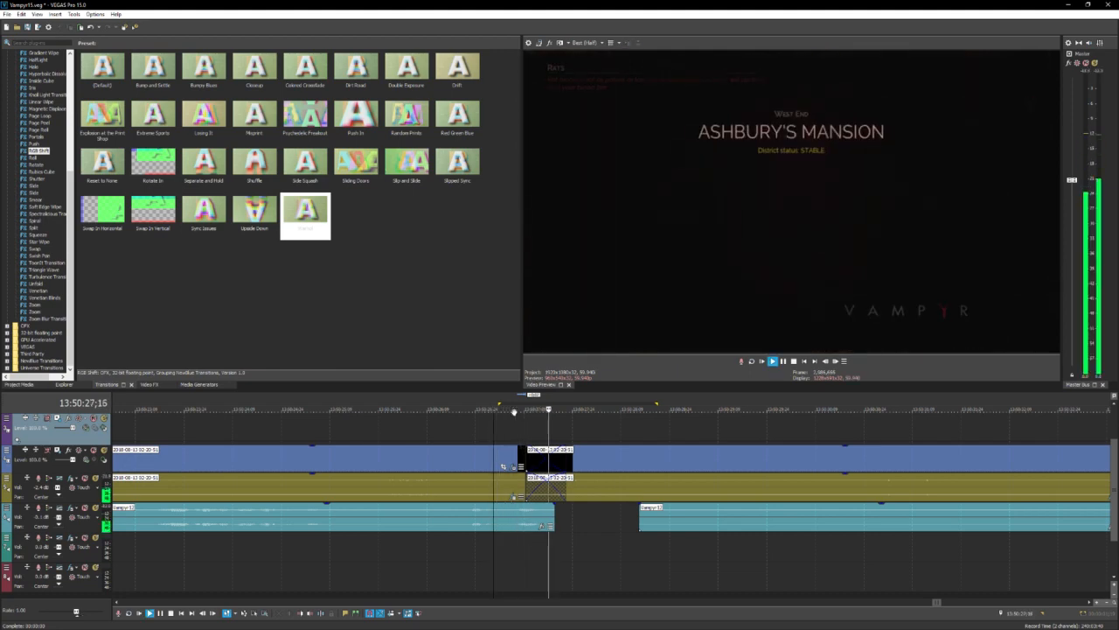
pyautogui.click(773, 360)
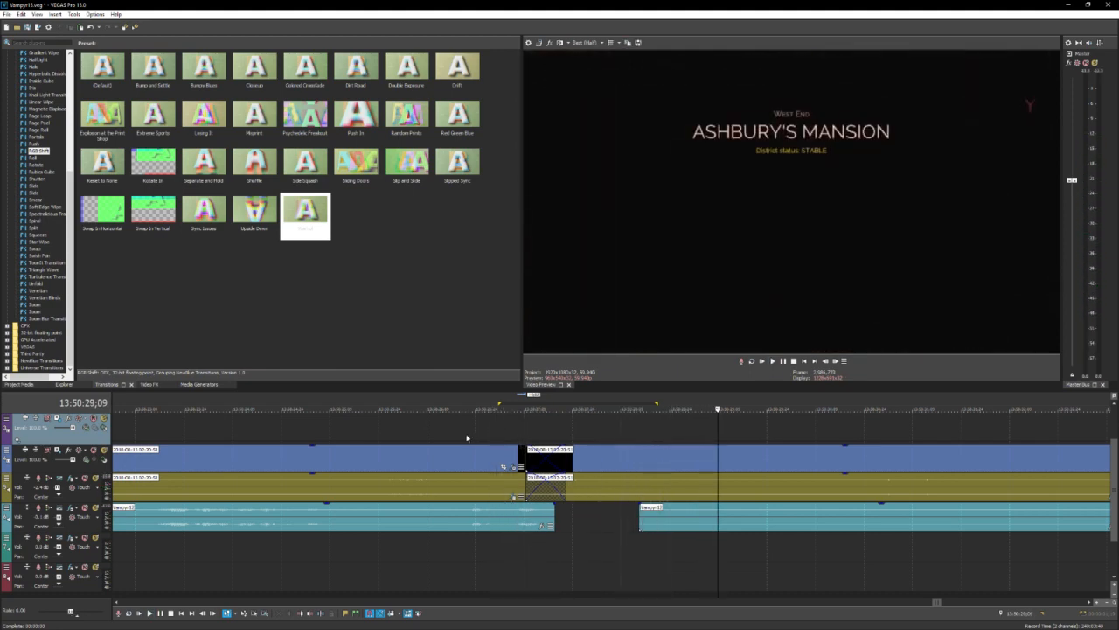
# Cut the silent portion after the title card so the line near 13:51:40 starts as its own clip.
pyautogui.click(771, 360)
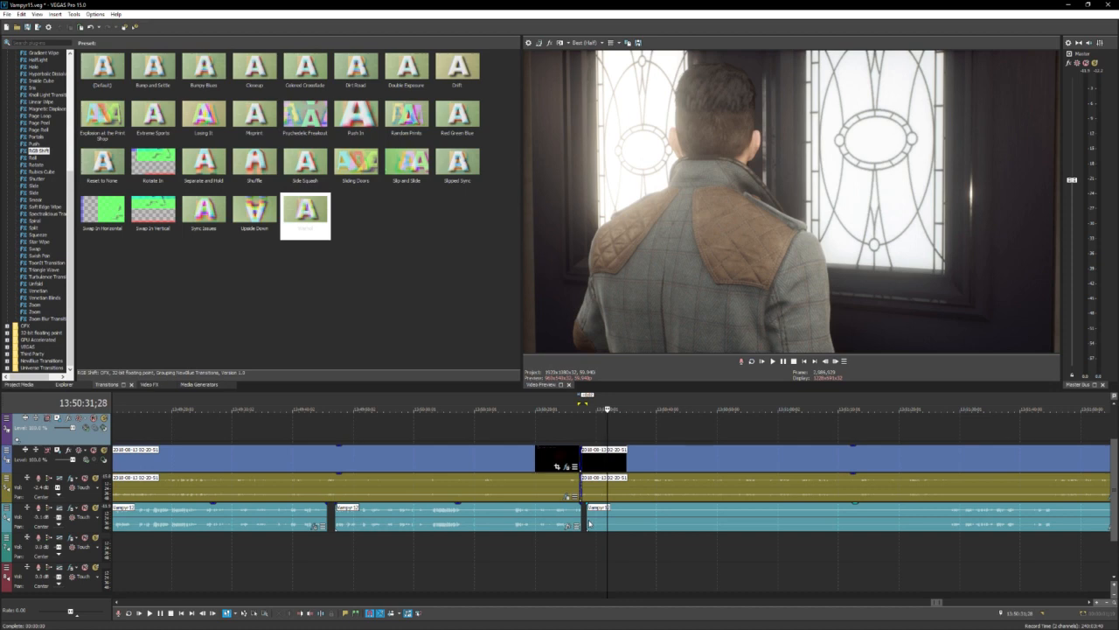
pyautogui.moveTo(588, 521)
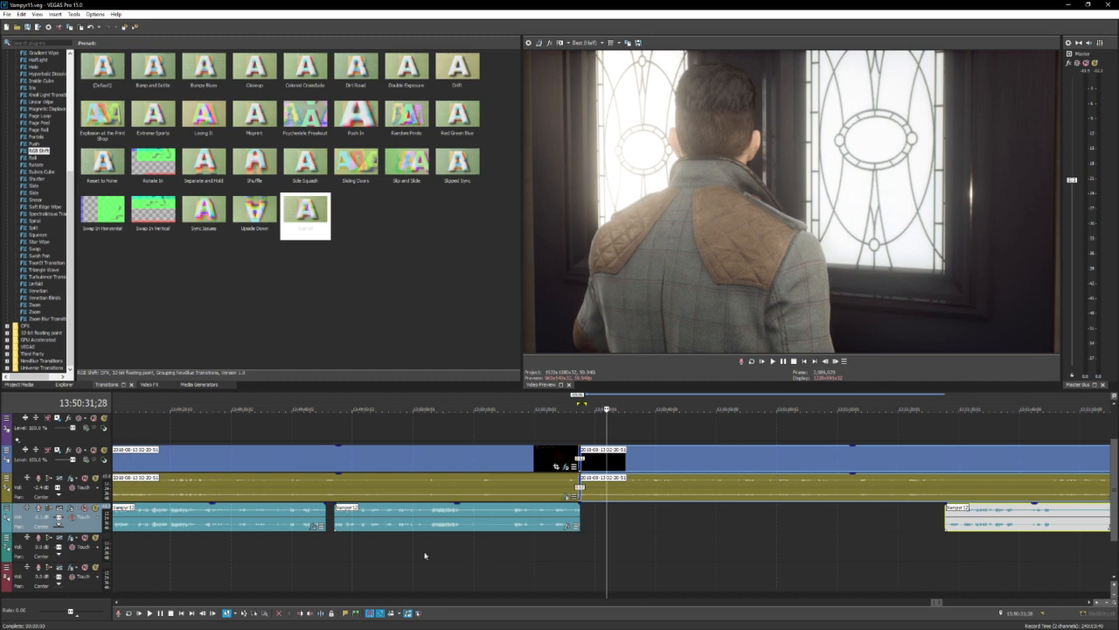
pyautogui.moveTo(353, 533)
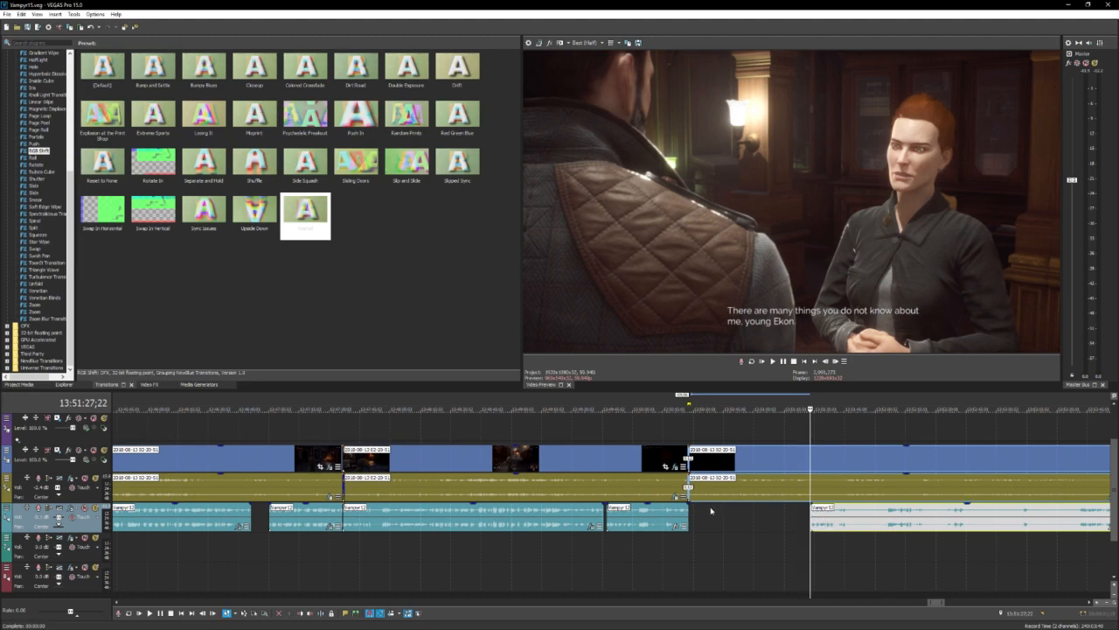
pyautogui.moveTo(711, 511)
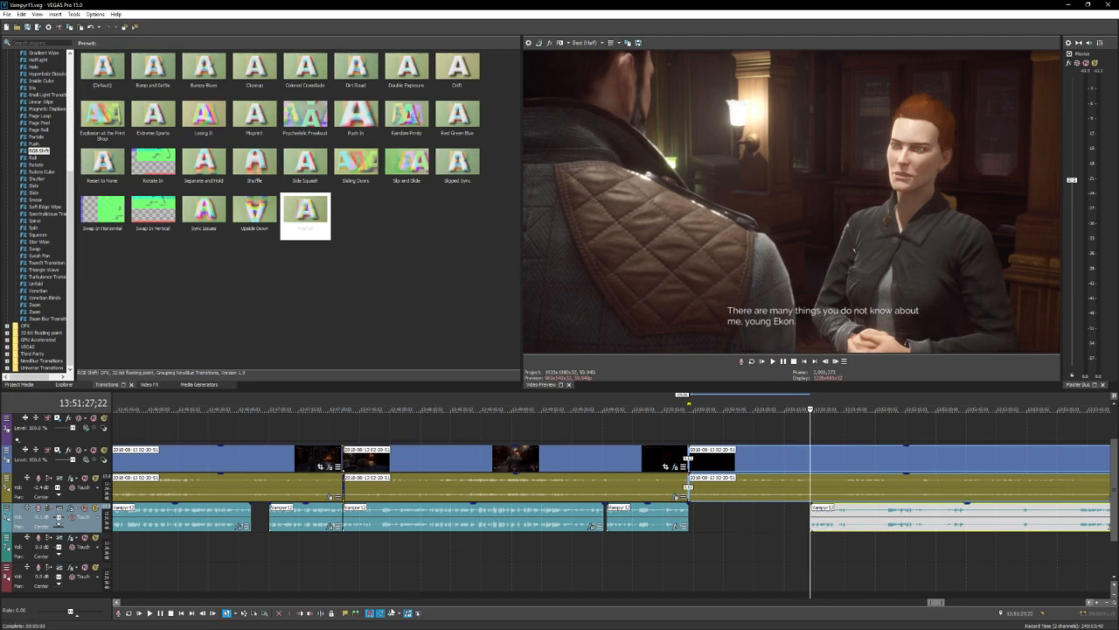
pyautogui.moveTo(400, 612)
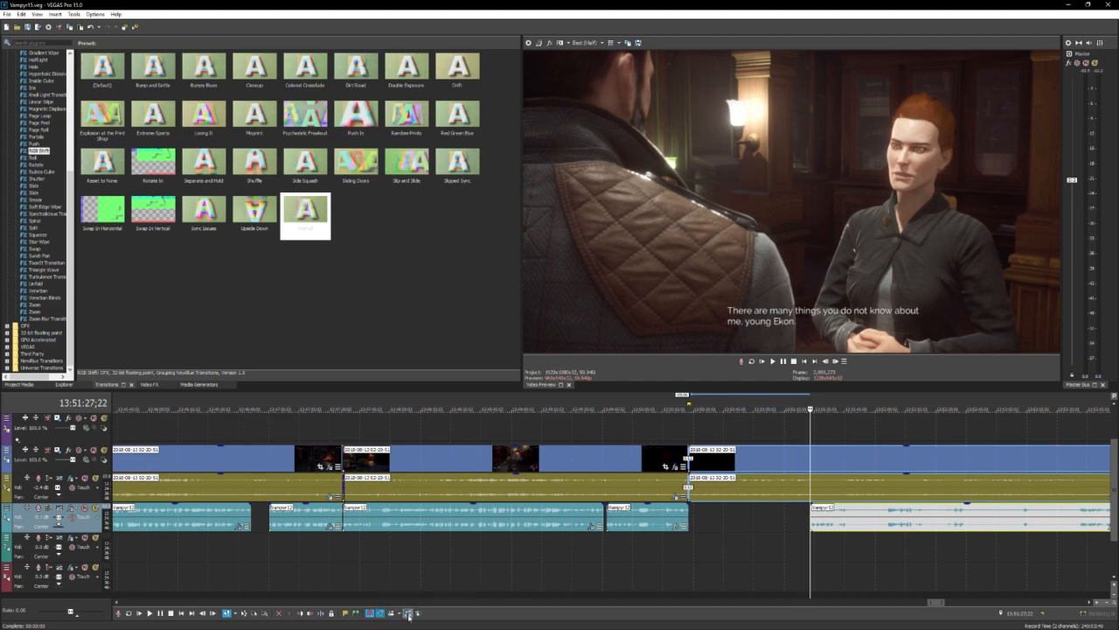
pyautogui.moveTo(378, 584)
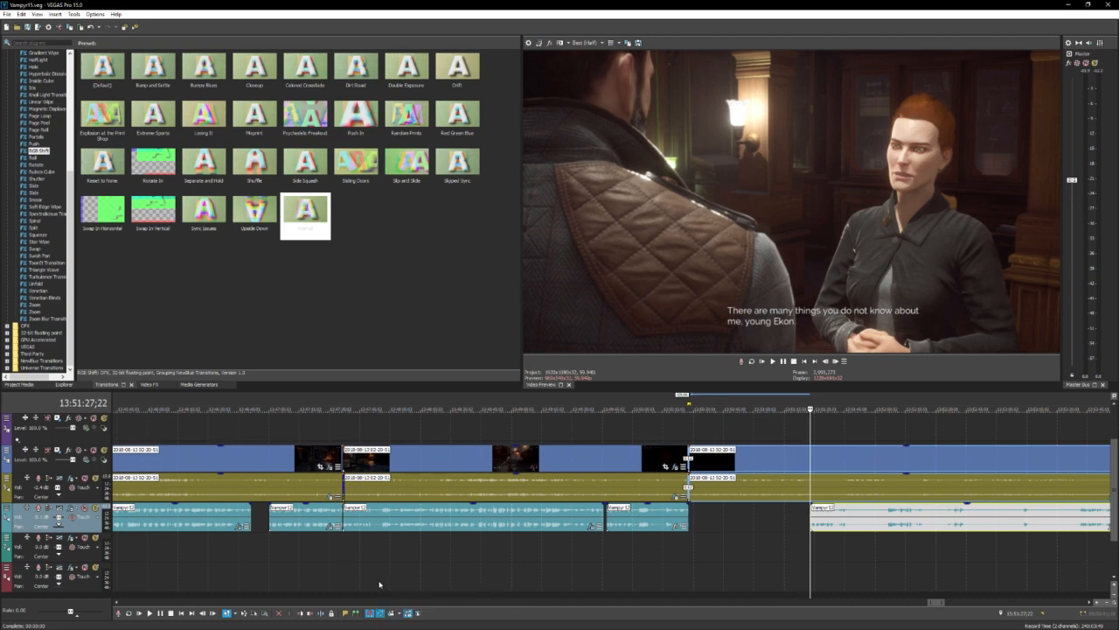
pyautogui.moveTo(388, 570)
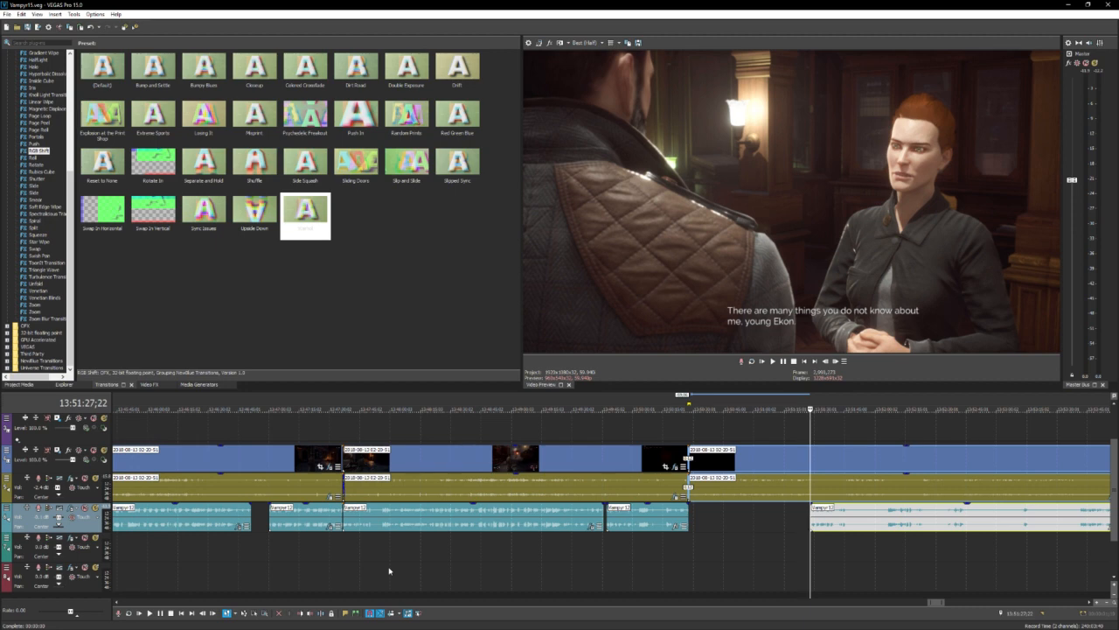
pyautogui.moveTo(371, 543)
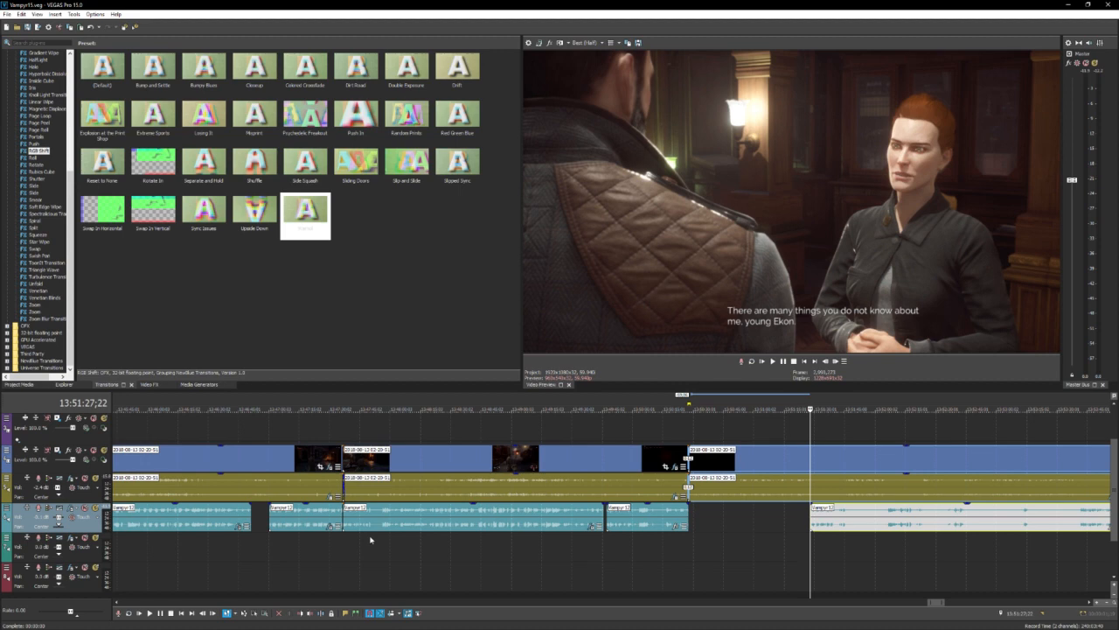
pyautogui.moveTo(815, 570)
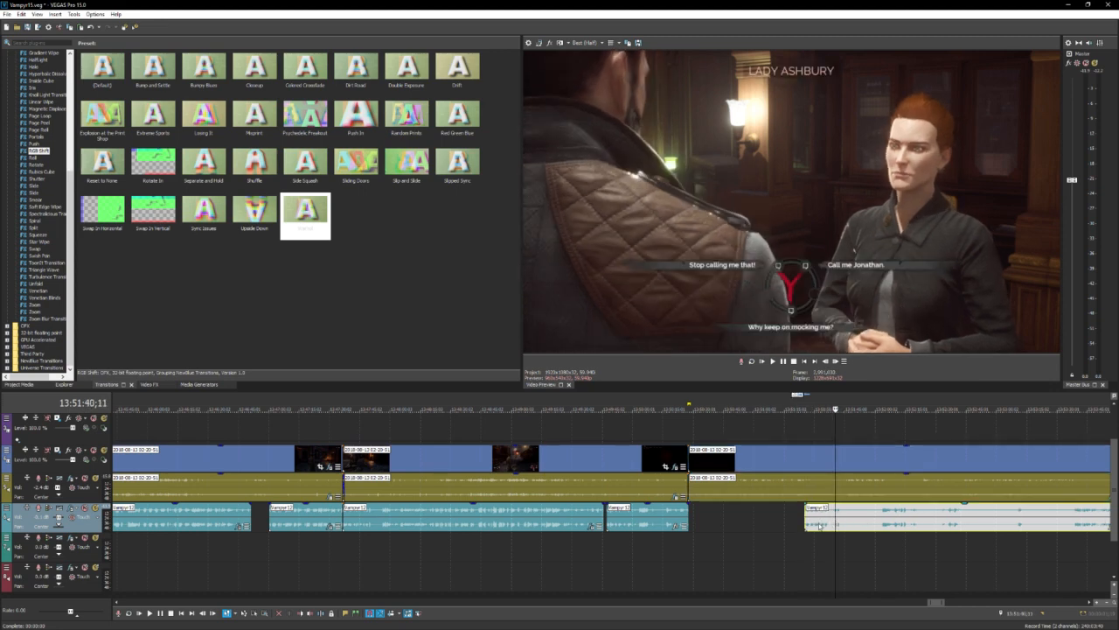
pyautogui.click(744, 516)
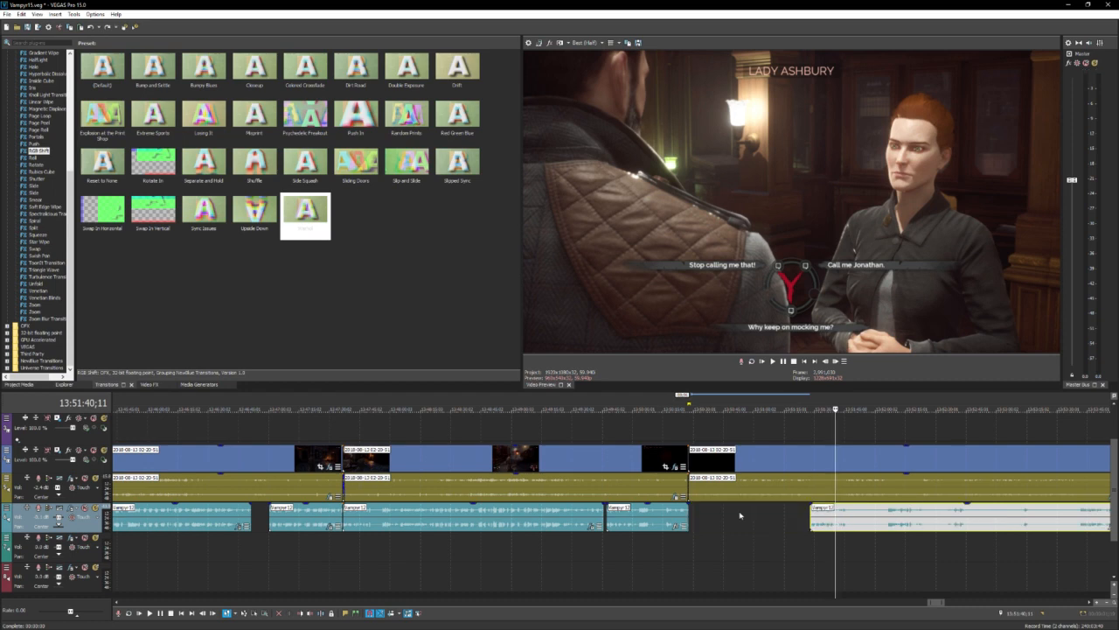
pyautogui.moveTo(738, 514)
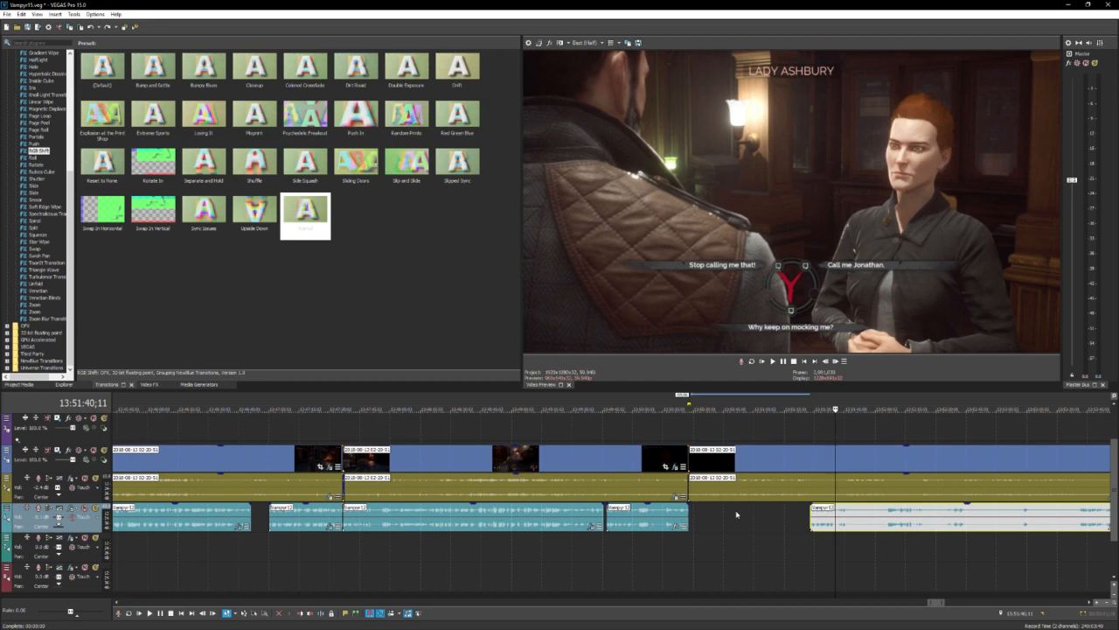
pyautogui.click(836, 410)
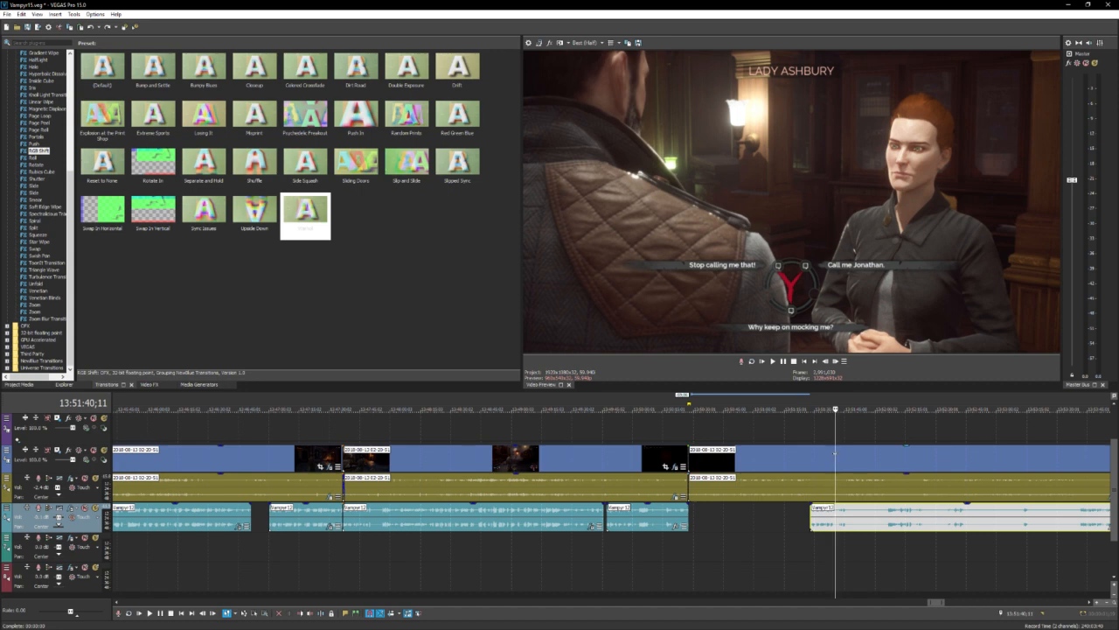
pyautogui.moveTo(759, 532)
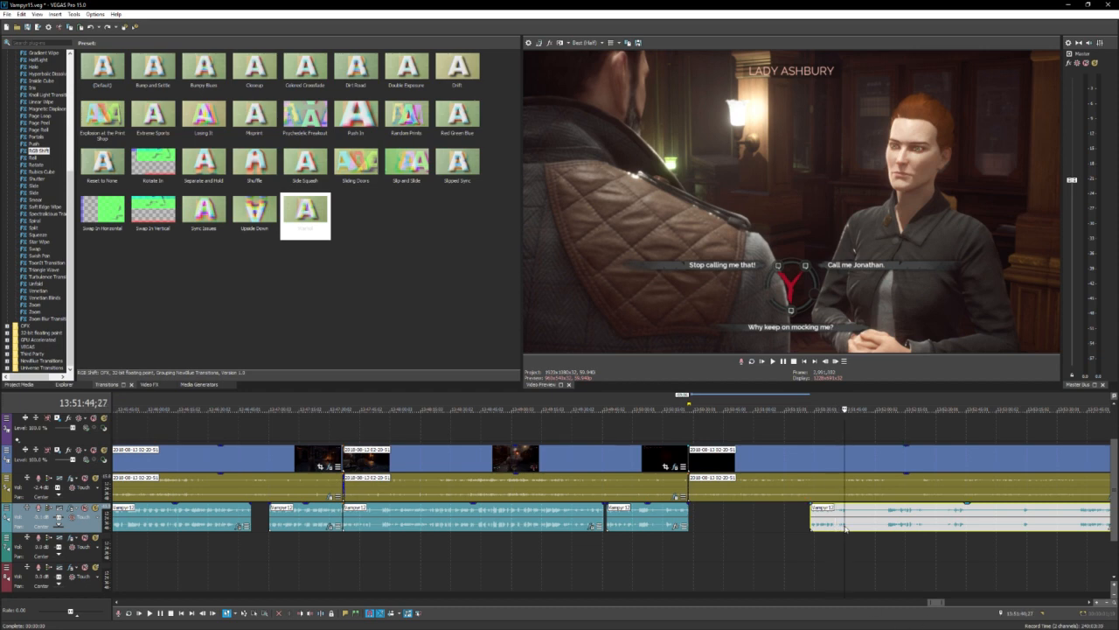
pyautogui.click(771, 360)
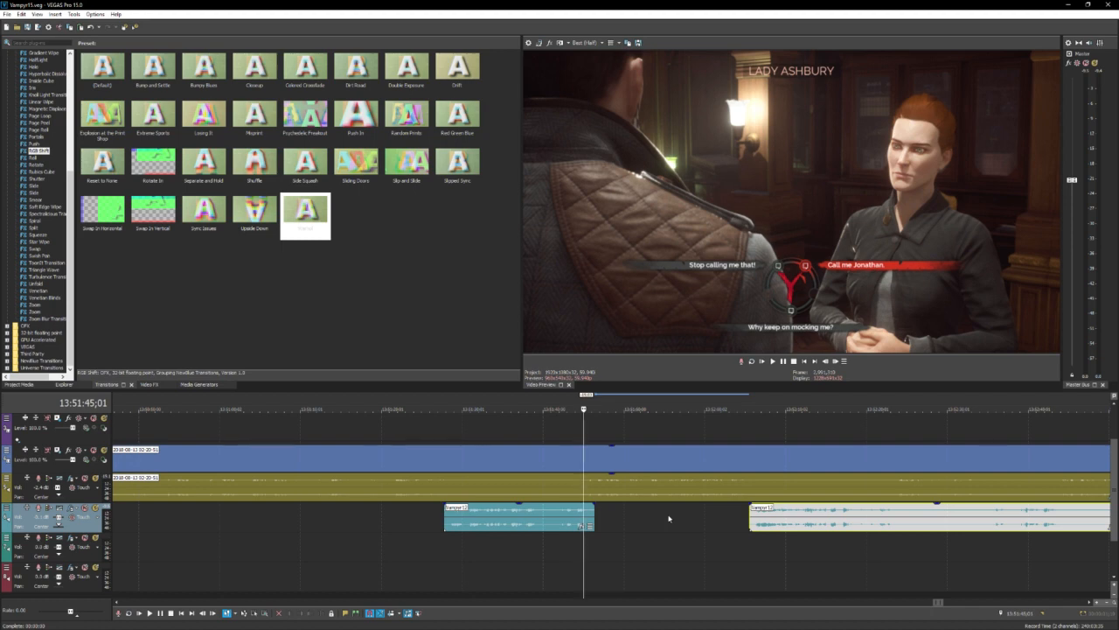
pyautogui.moveTo(663, 517)
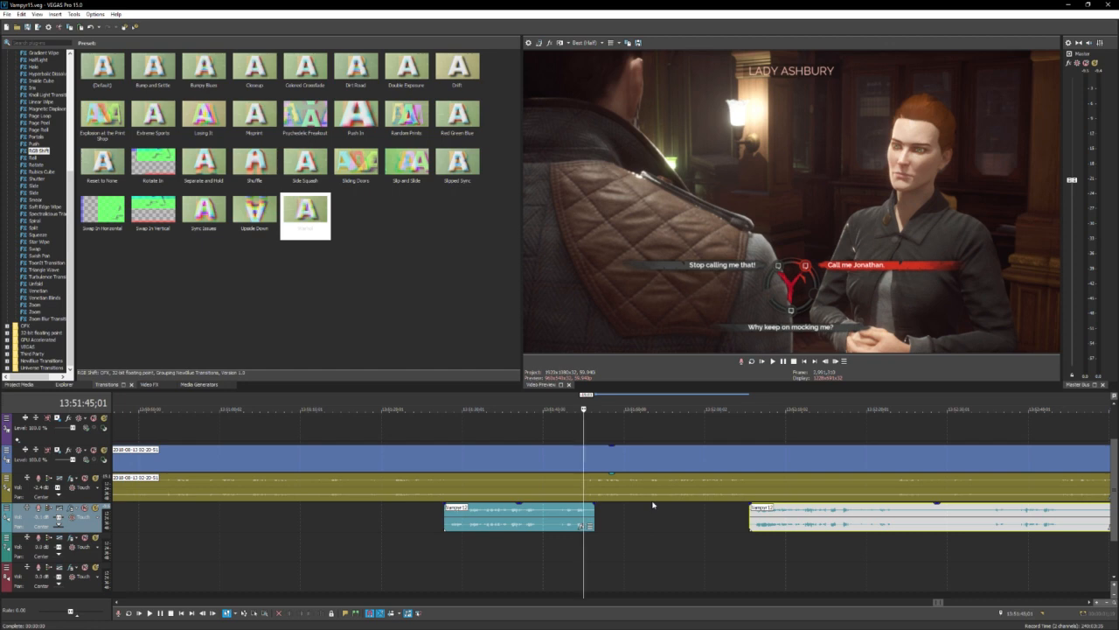
pyautogui.moveTo(724, 525)
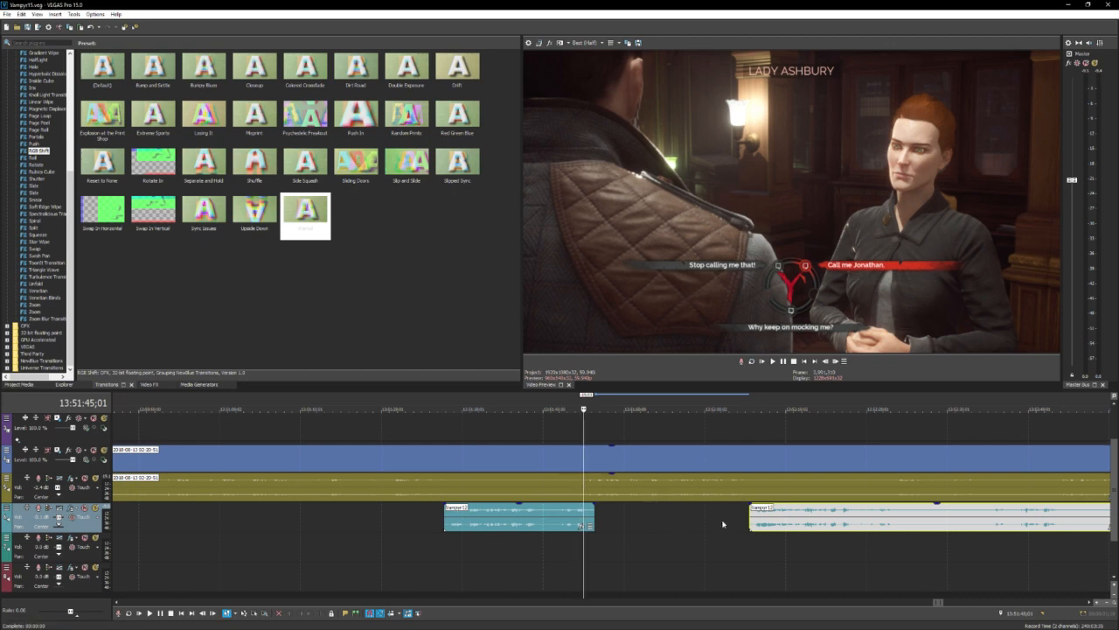
pyautogui.click(773, 360)
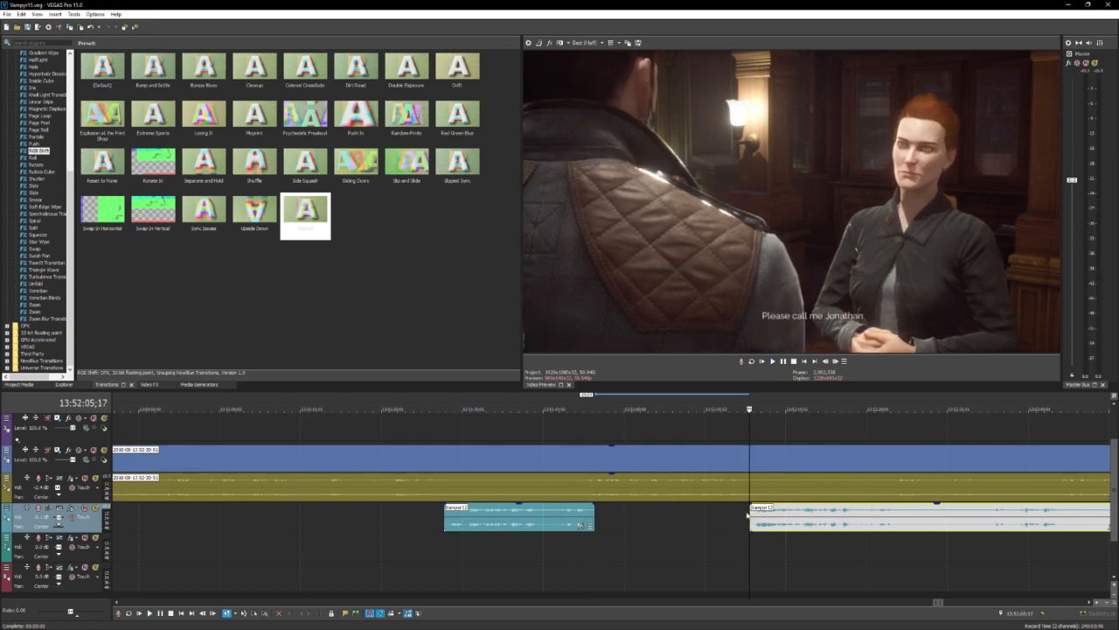
pyautogui.click(761, 360)
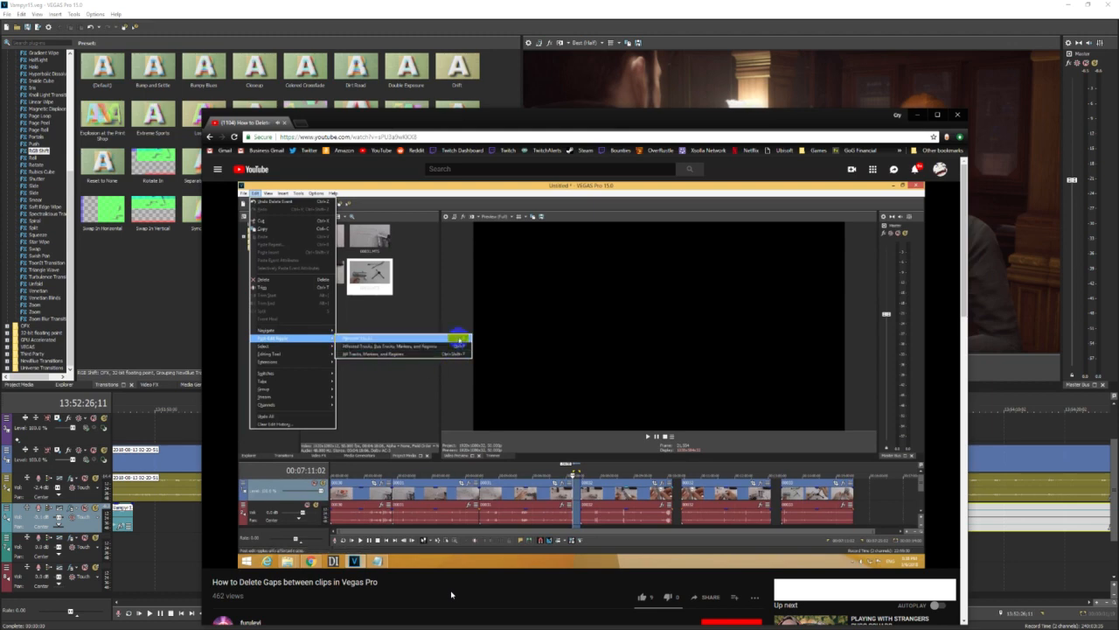
# Play the YouTube tutorial 'How to Delete Gaps between clips in Vegas Pro' to its end screen.
pyautogui.click(385, 353)
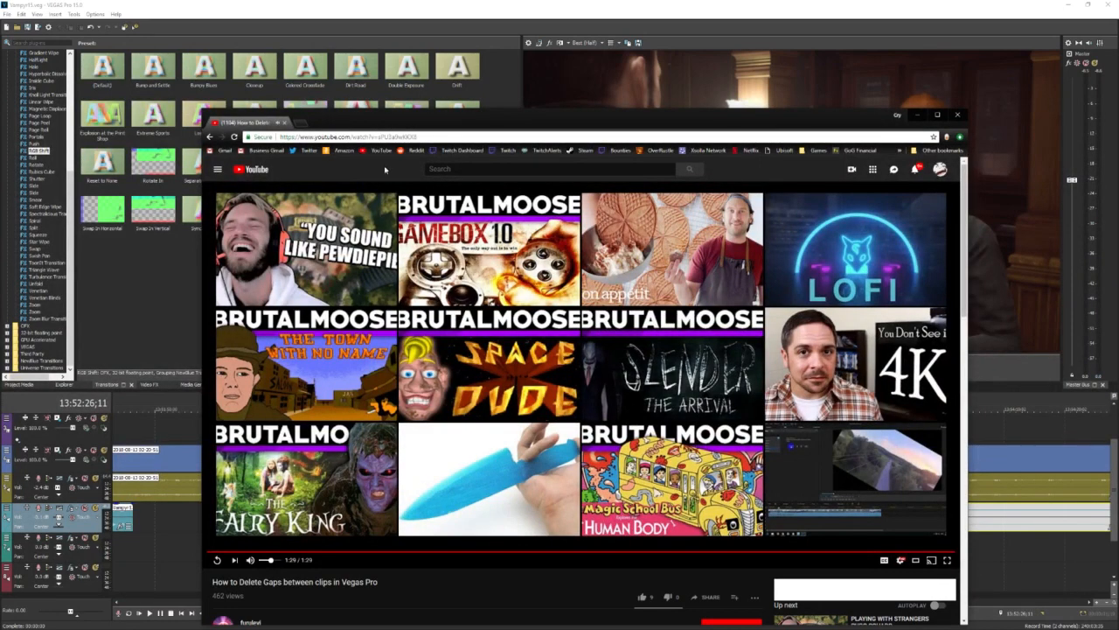
# Leave the tutorial and return to the VEGAS timeline near 13:52:51 to check the short dialogue clip.
pyautogui.click(956, 115)
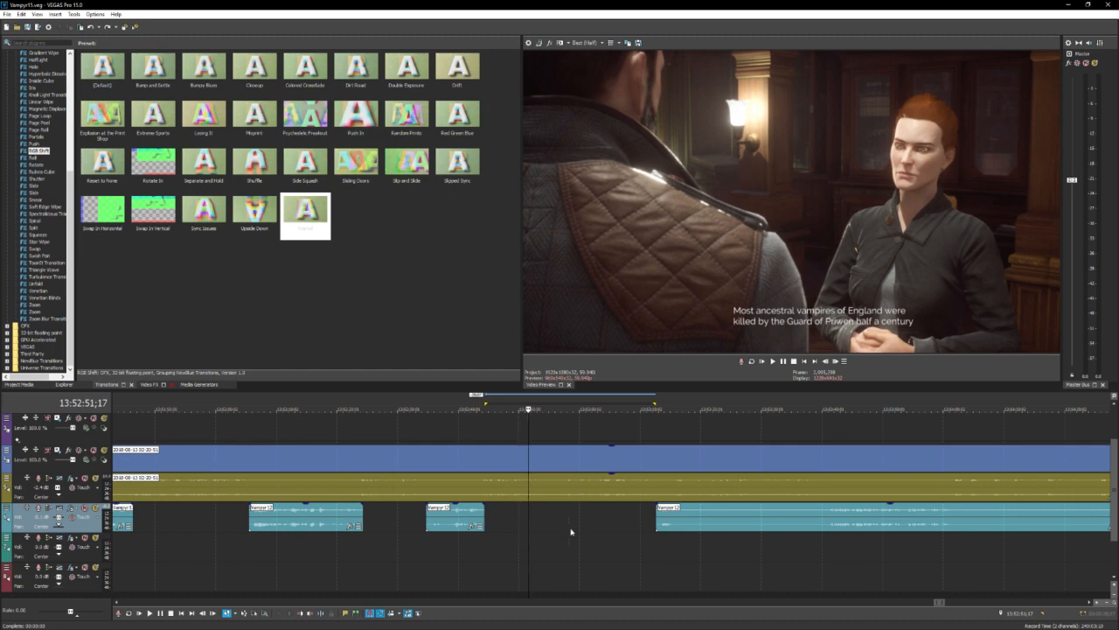
pyautogui.moveTo(661, 533)
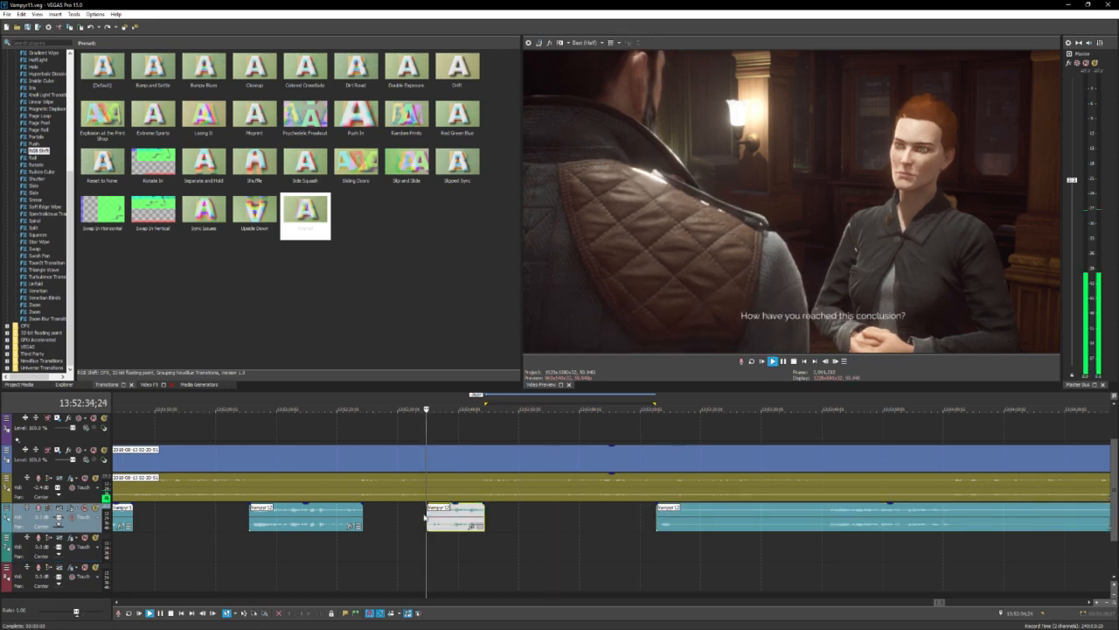
pyautogui.click(773, 361)
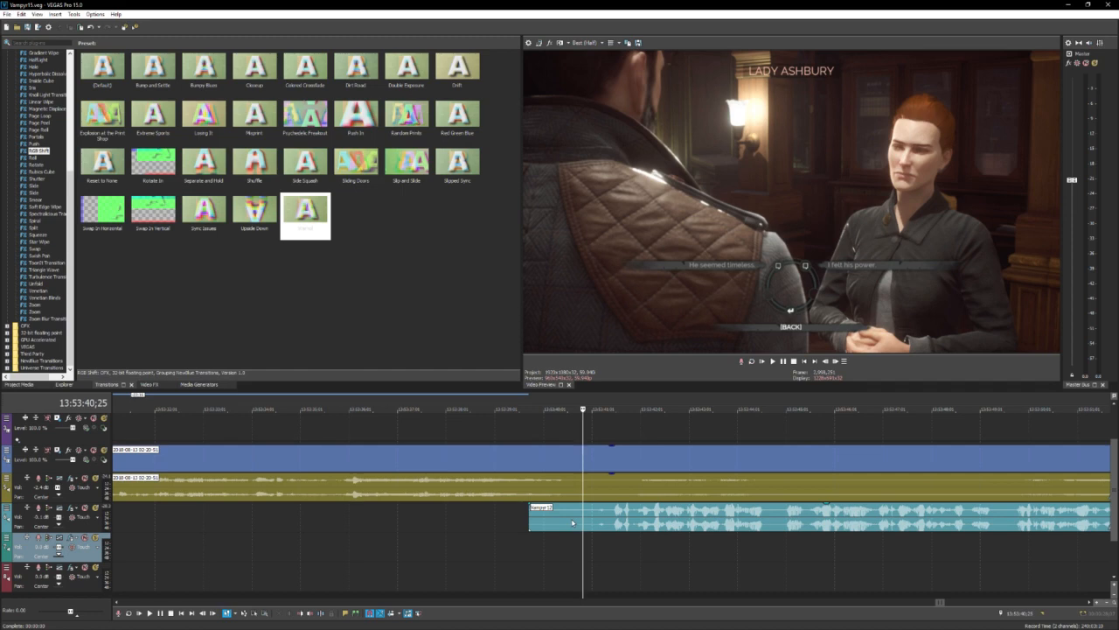
pyautogui.click(773, 360)
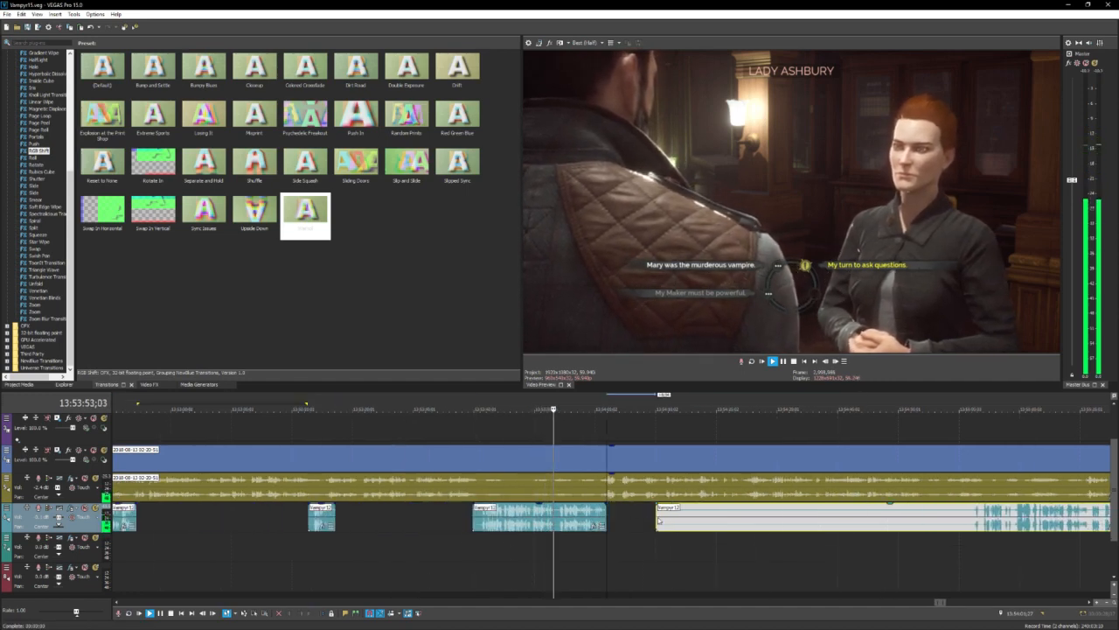
pyautogui.click(773, 361)
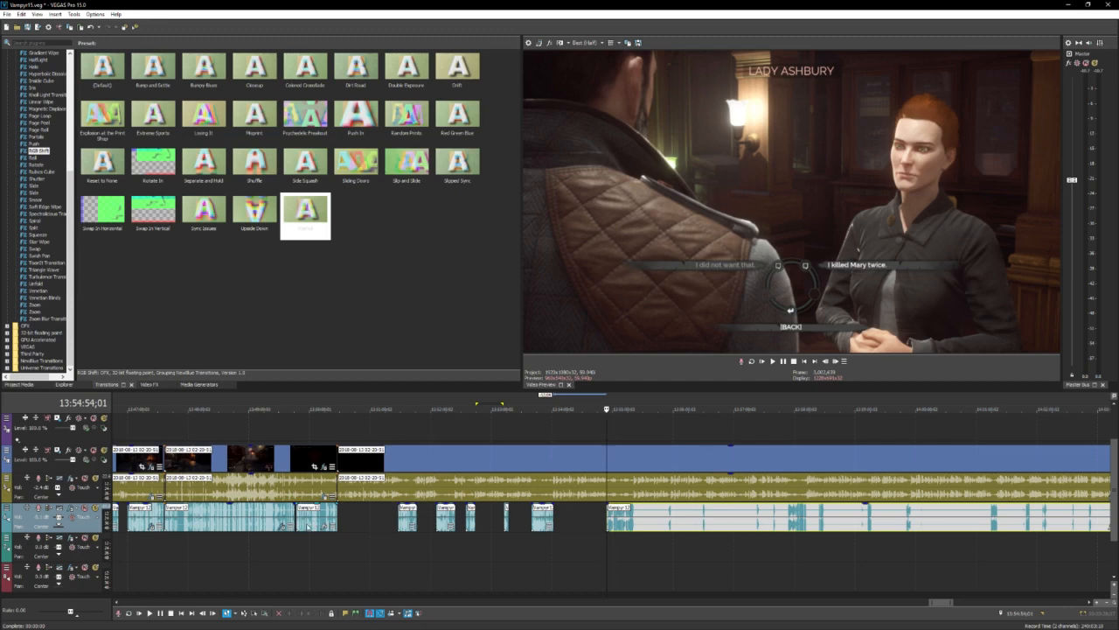
# Zoom in on the lone dialogue clip near 13:51:21 so its waveform fills the track view.
pyautogui.rightClick(311, 525)
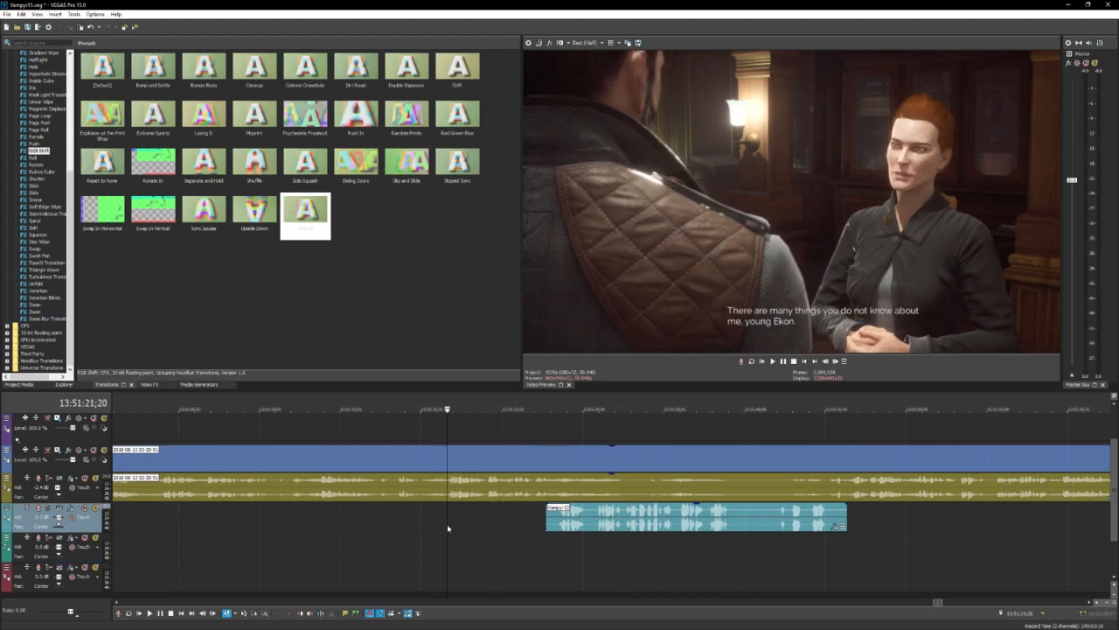
# Play through the long dialogue clip, splitting at each pause so three trimmed pieces remain near 13:51:46.
pyautogui.click(773, 361)
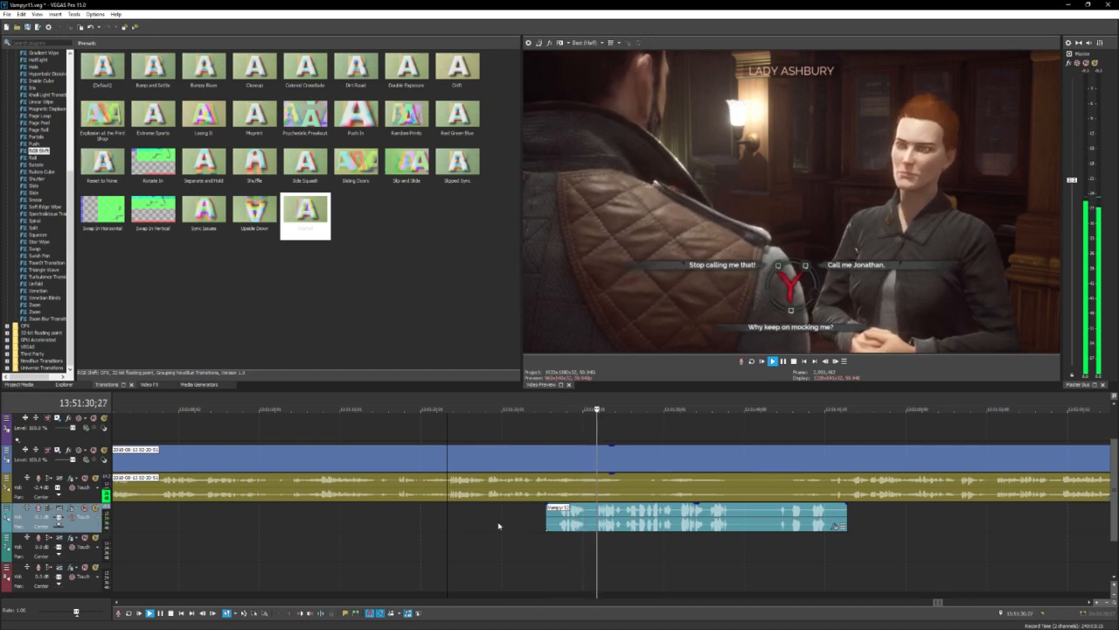
pyautogui.click(774, 360)
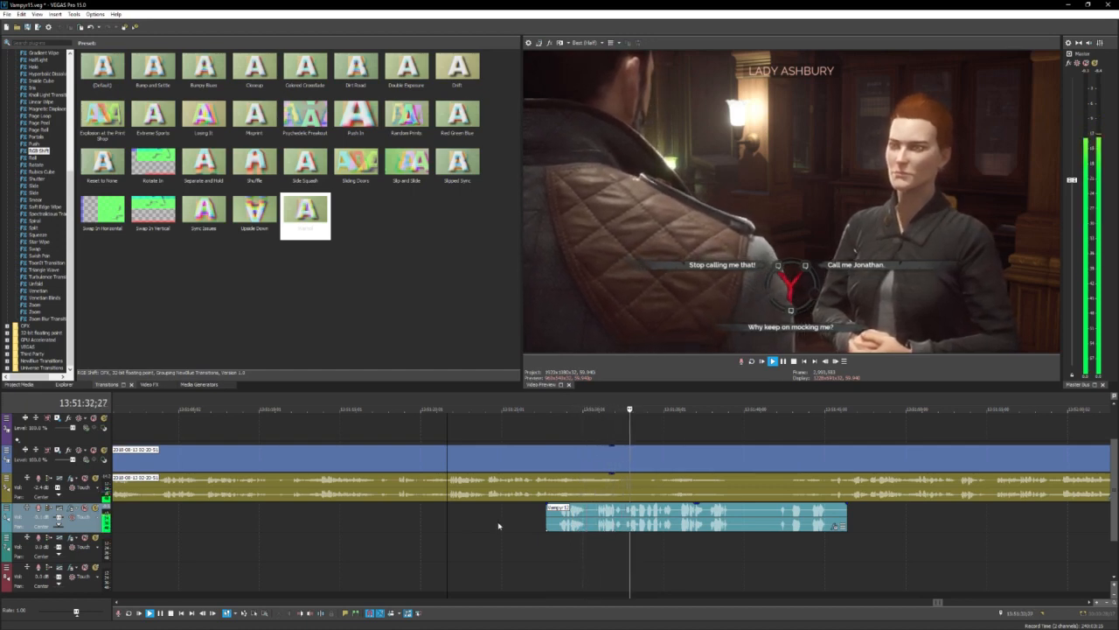
pyautogui.click(773, 361)
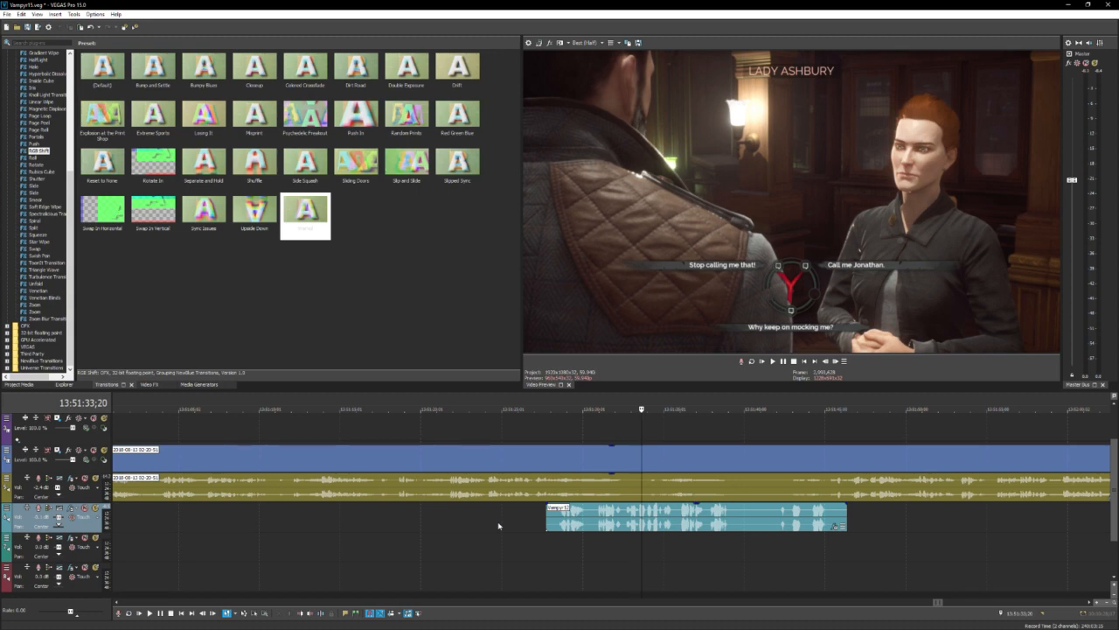
pyautogui.click(773, 360)
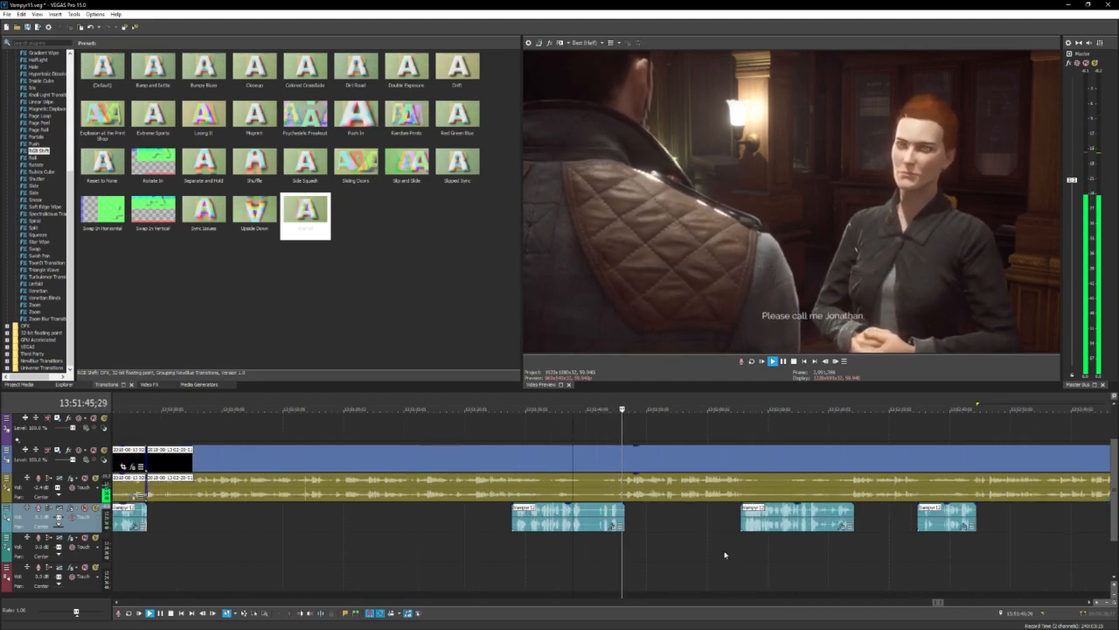
pyautogui.click(771, 360)
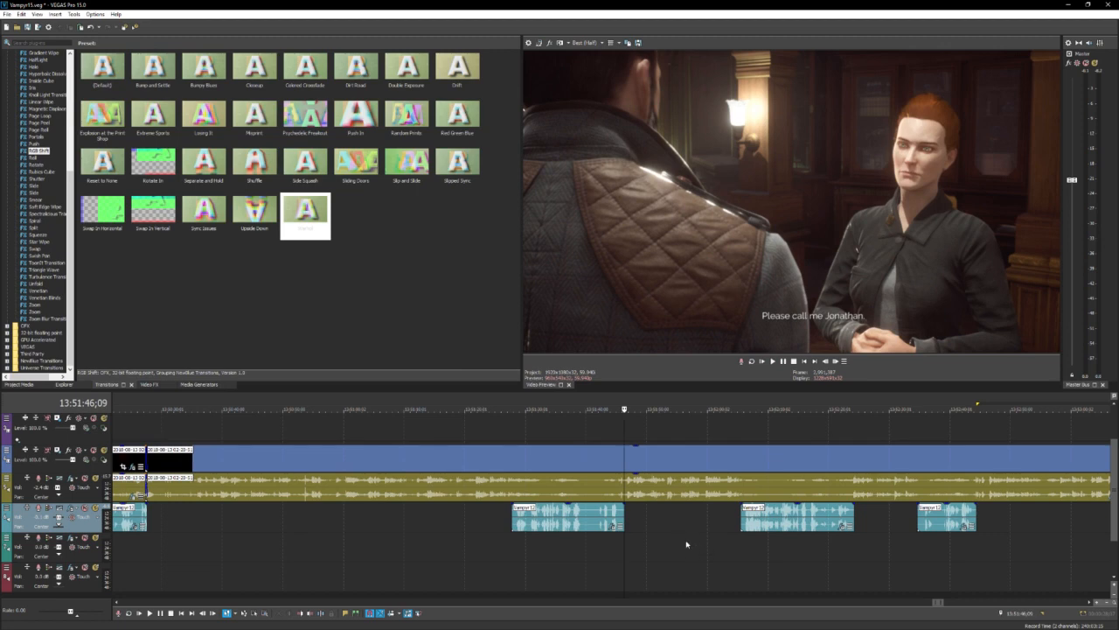
pyautogui.moveTo(55, 487)
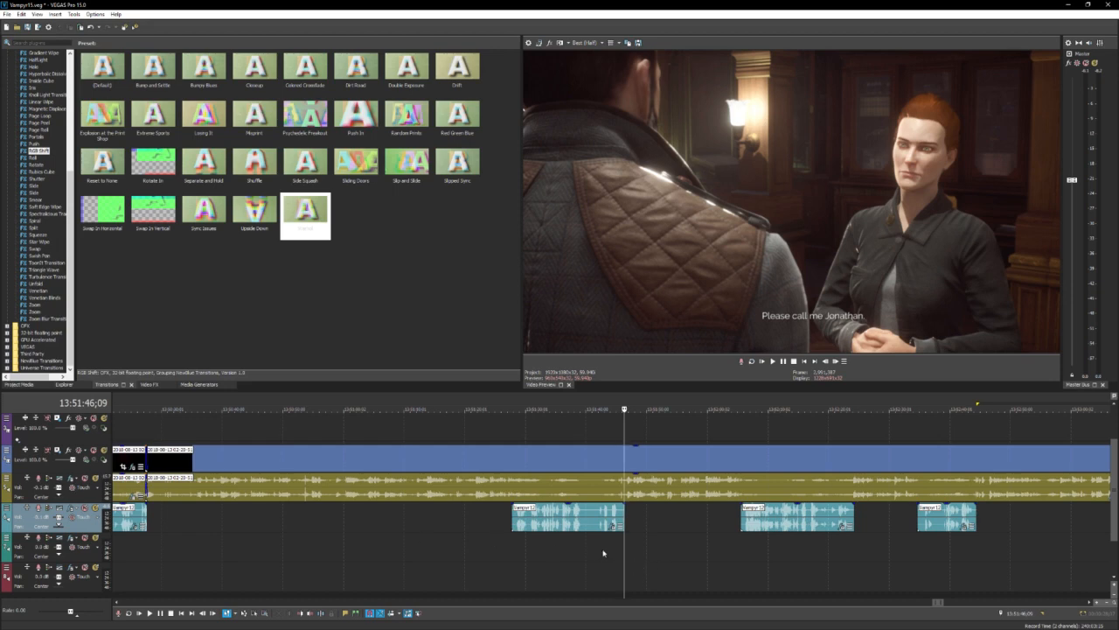
pyautogui.moveTo(502, 543)
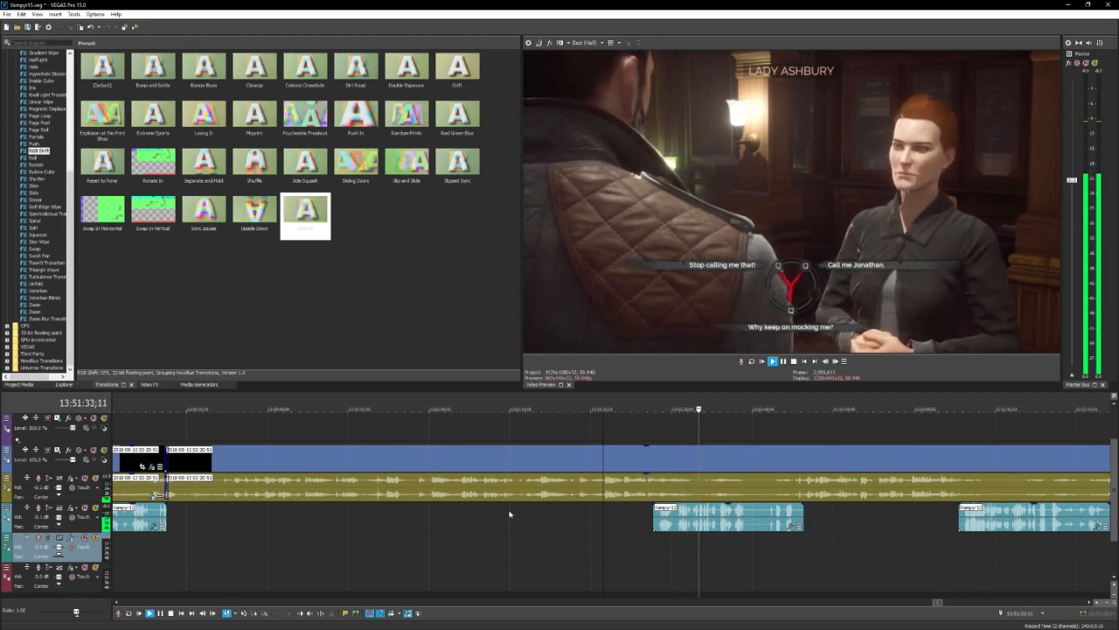
# Trim the remaining dialogue event edge and advance the timeline toward the 13:55 section.
pyautogui.click(773, 361)
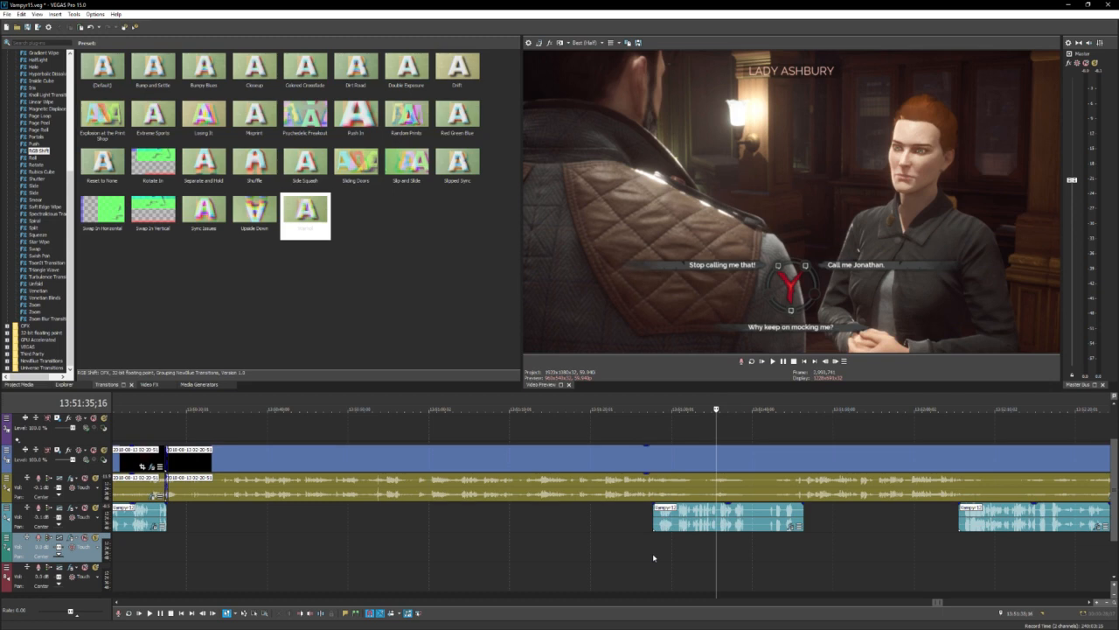
pyautogui.moveTo(936, 561)
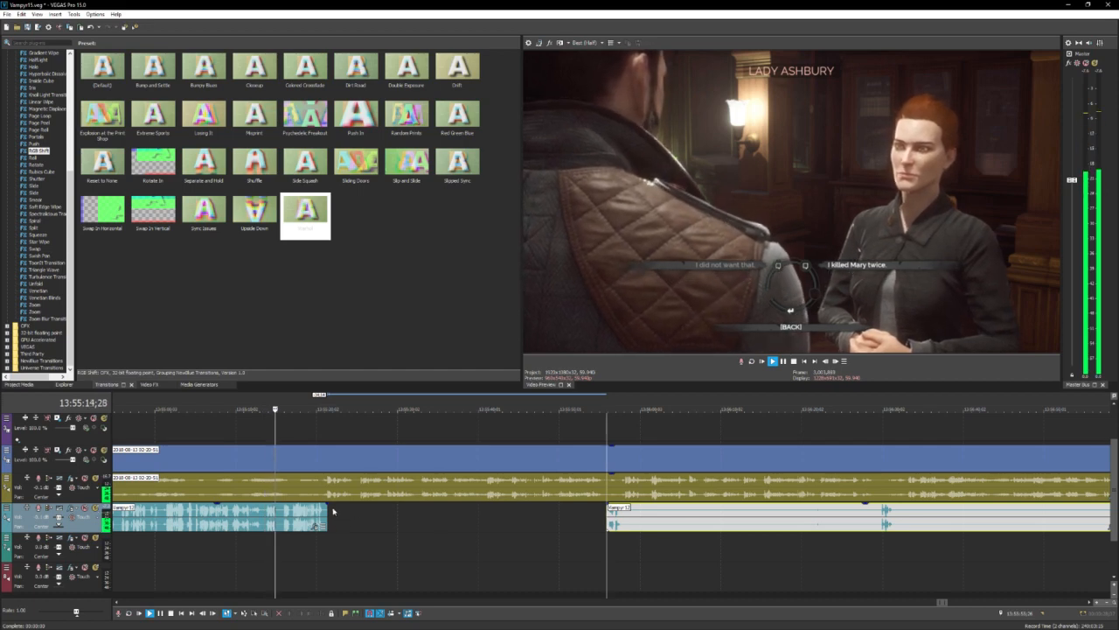
# Delete the leftover dialogue clip at the section start and adjust where the next clip begins.
pyautogui.click(773, 360)
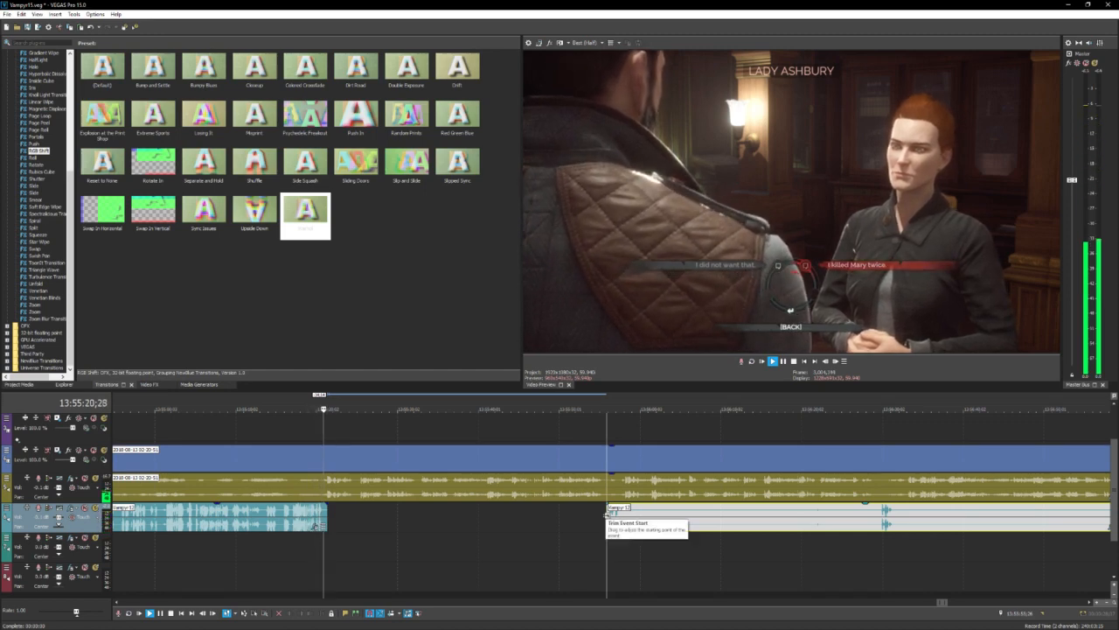
pyautogui.click(773, 361)
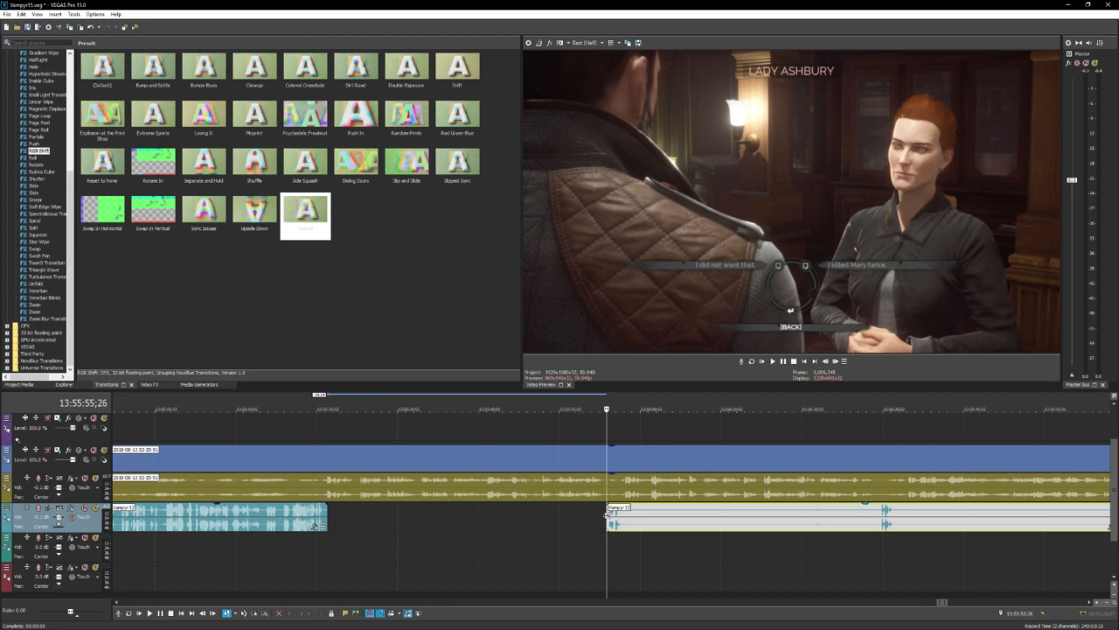
pyautogui.moveTo(612, 525)
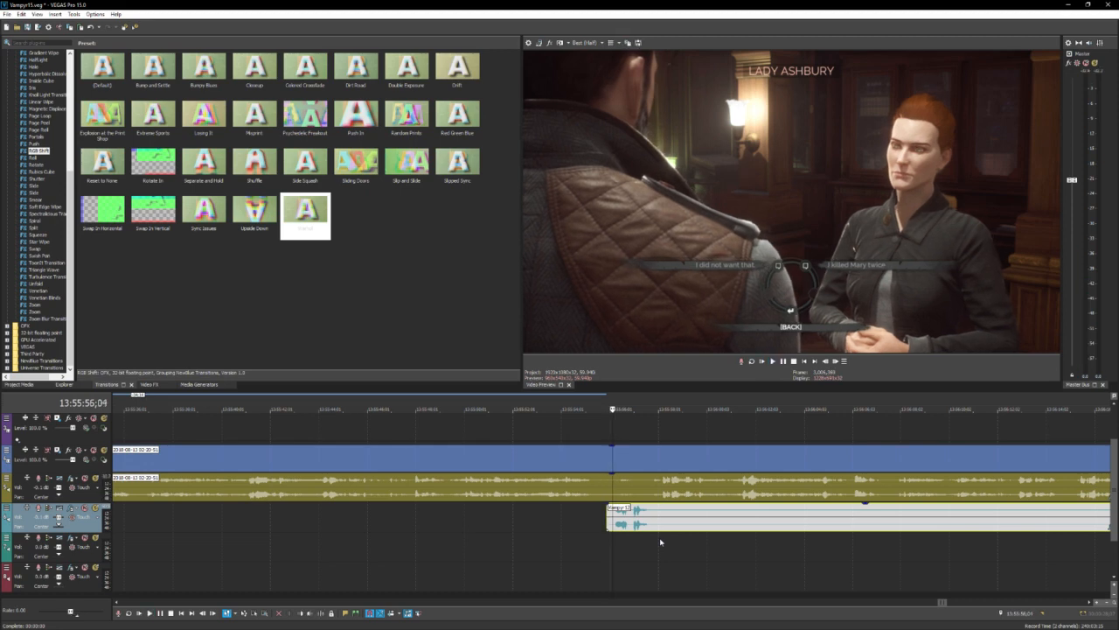
# Split and trim the fireplace conversation clips so only spoken lines remain on the lower track.
pyautogui.click(769, 360)
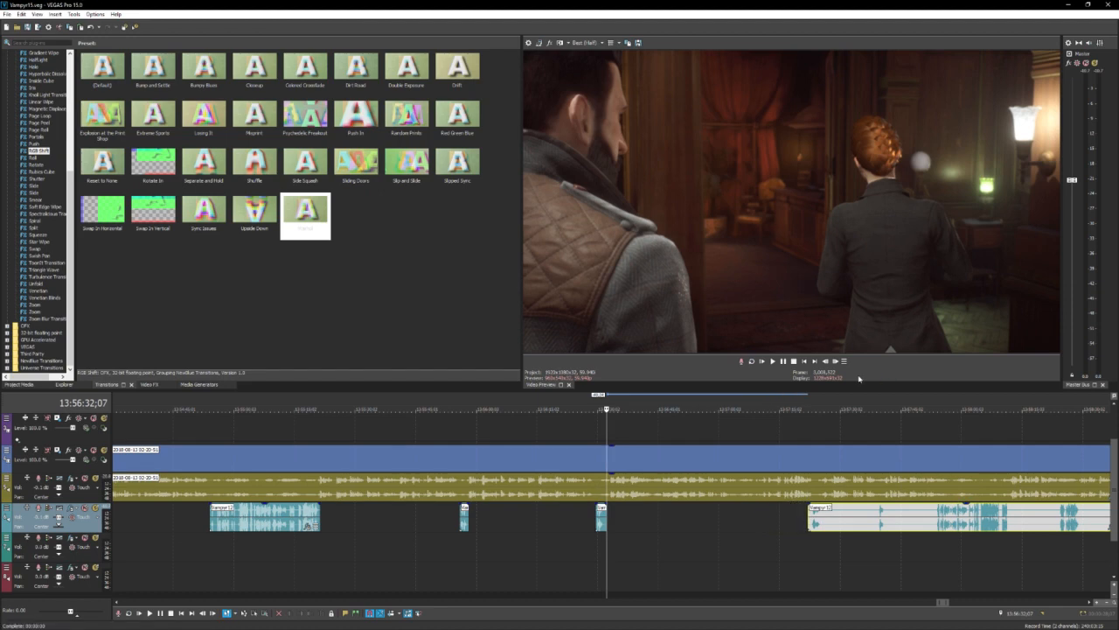
pyautogui.moveTo(840, 389)
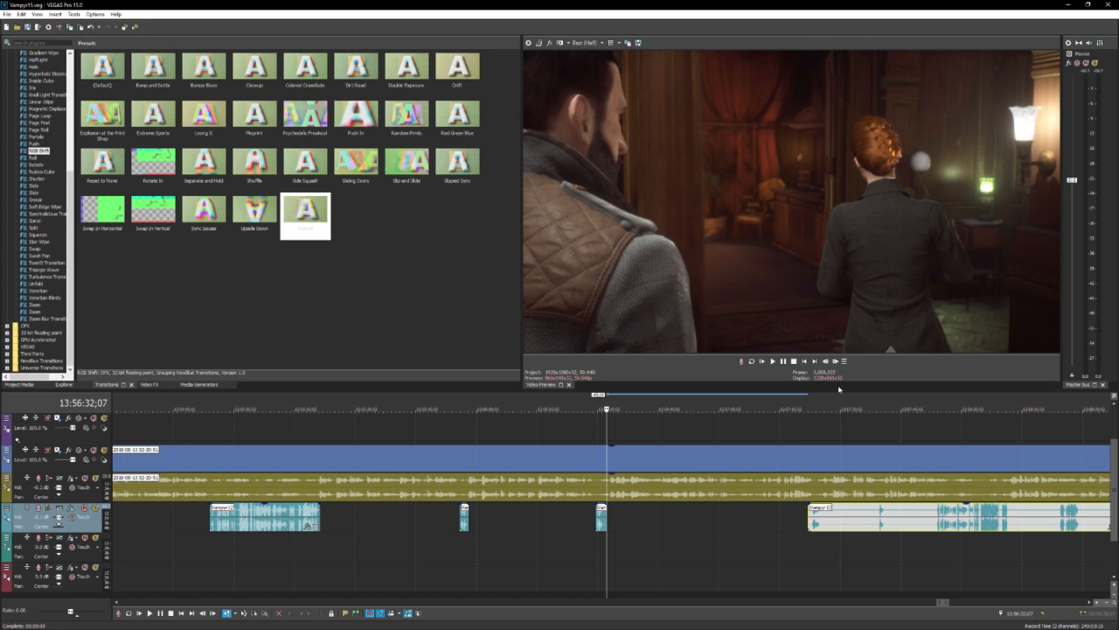
pyautogui.moveTo(829, 390)
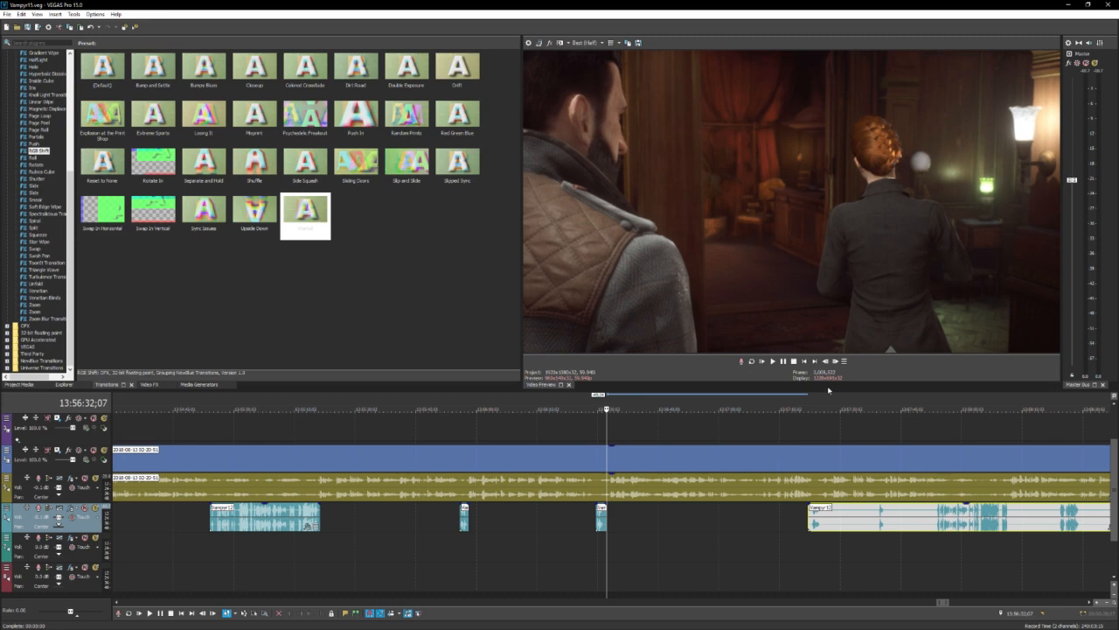
pyautogui.moveTo(805, 394)
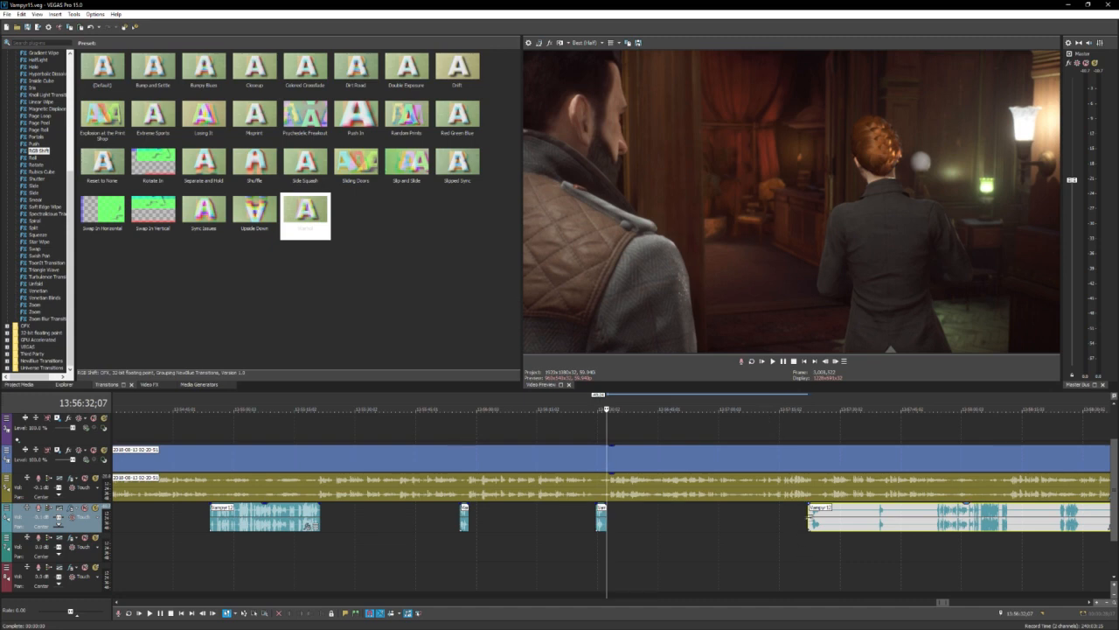
pyautogui.click(759, 360)
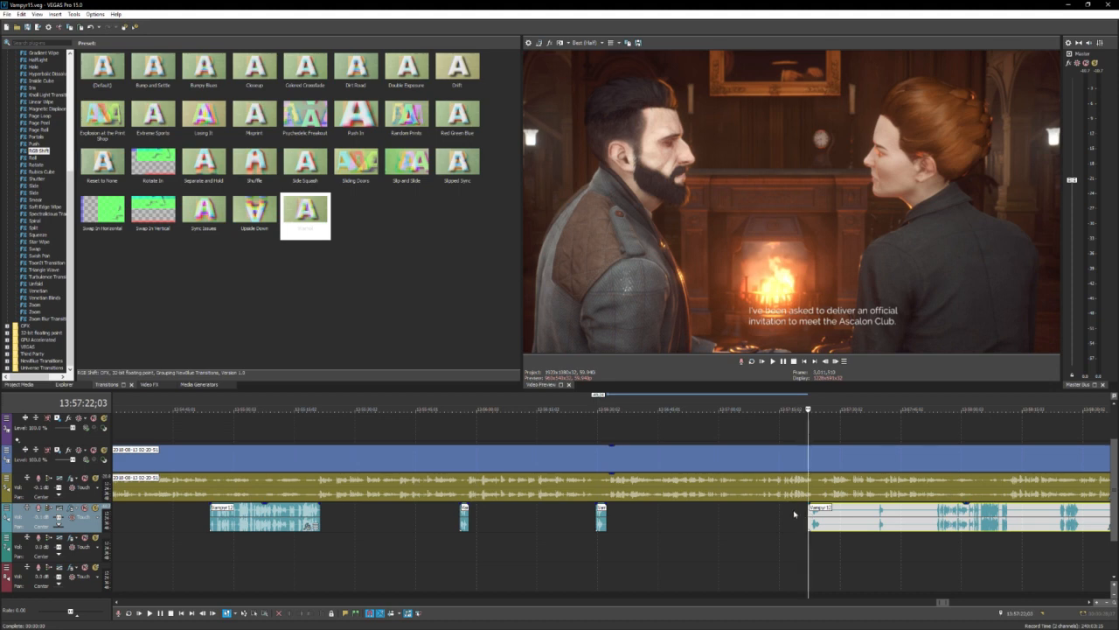
pyautogui.click(773, 360)
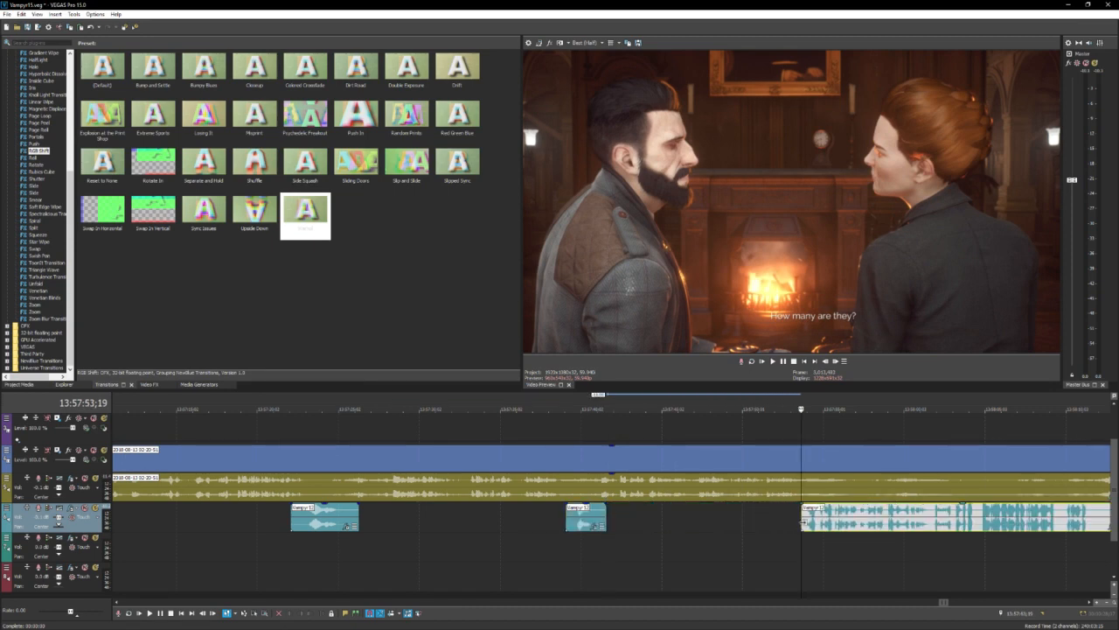
pyautogui.click(760, 360)
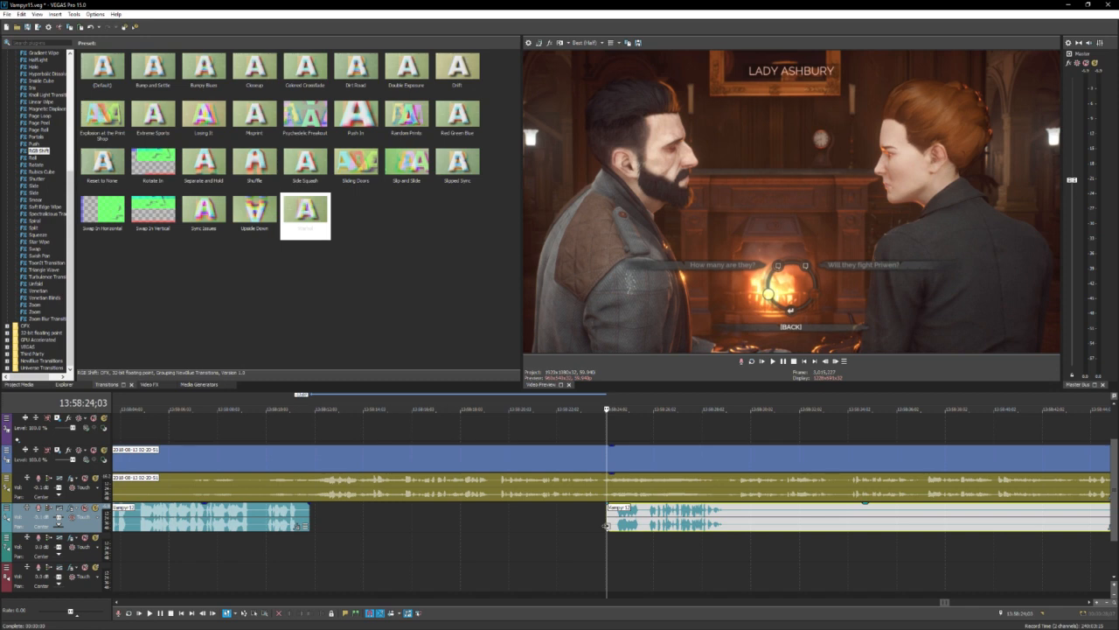
pyautogui.moveTo(602, 529)
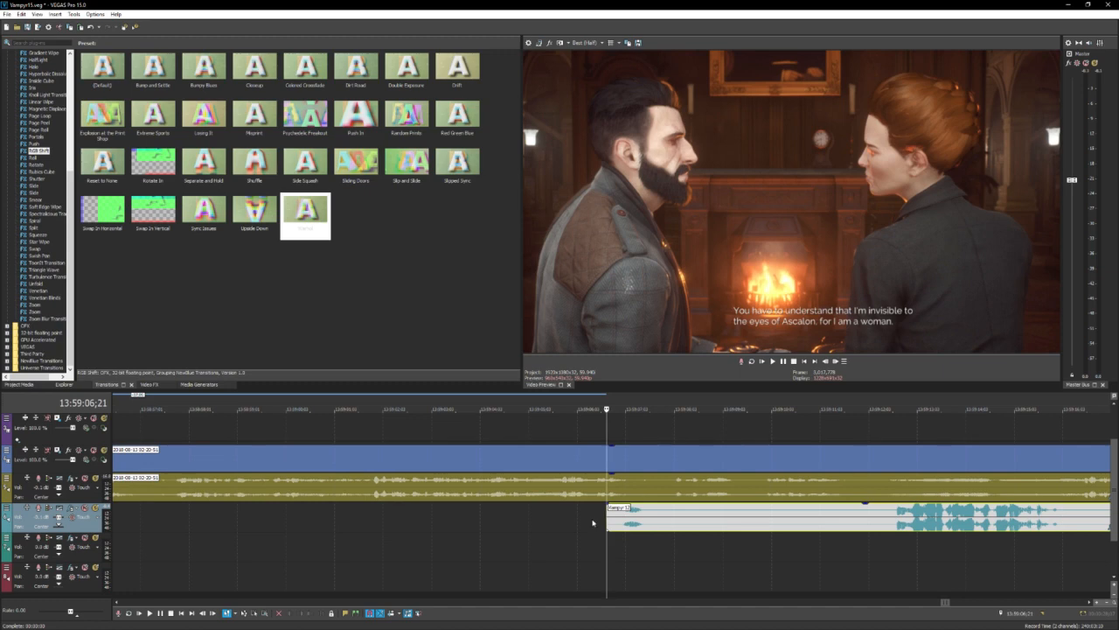
# Split and trim the red-haired man's conversation clips to keep only the spoken parts.
pyautogui.click(771, 360)
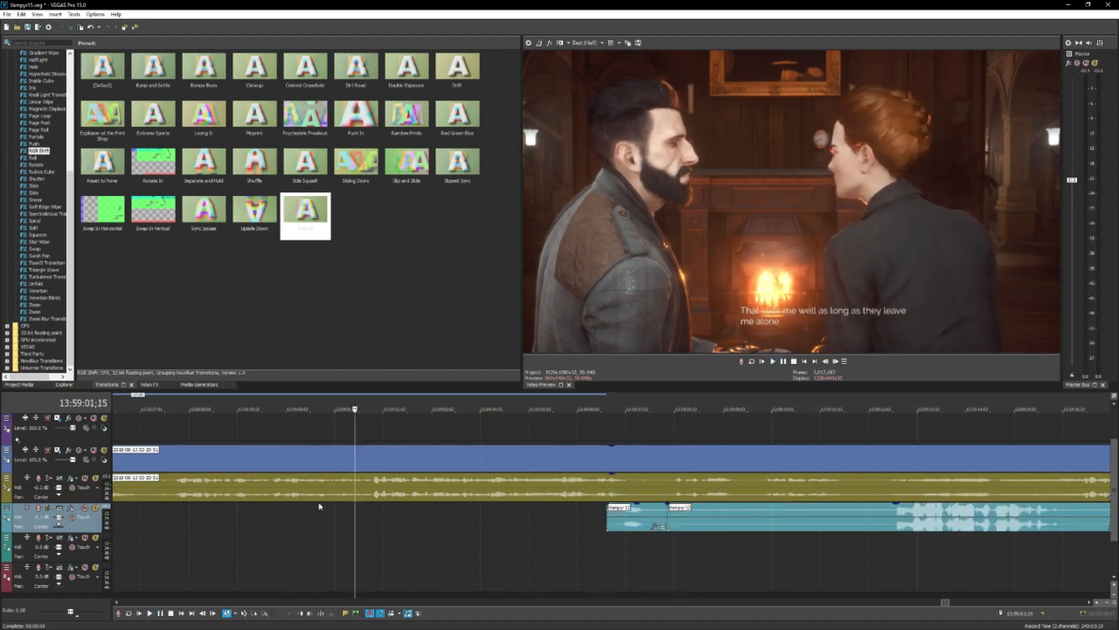
pyautogui.click(771, 361)
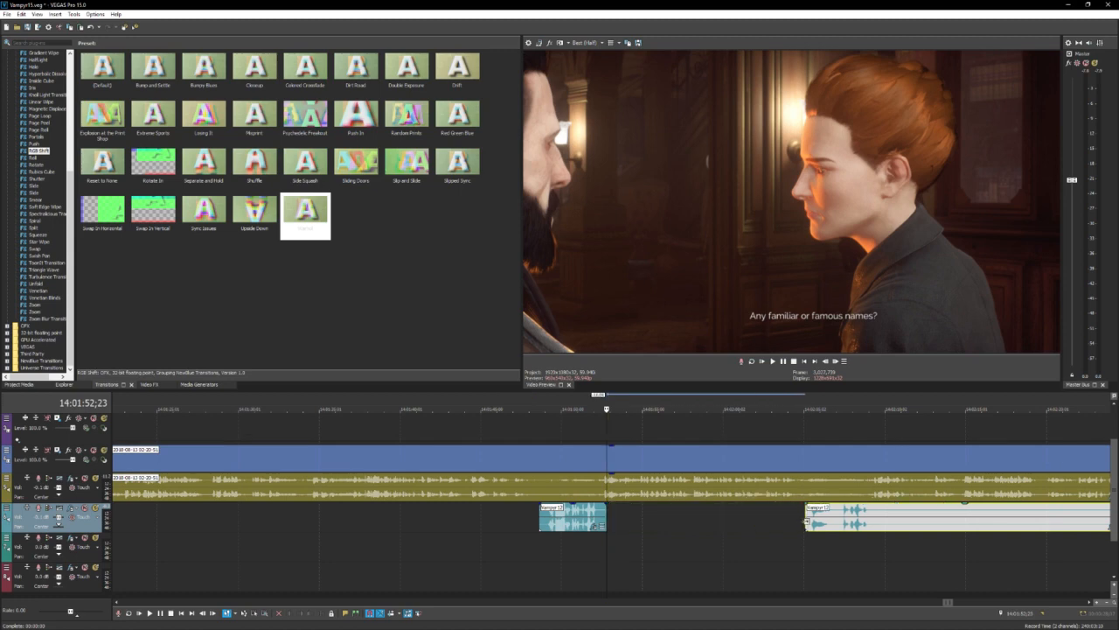
pyautogui.click(773, 360)
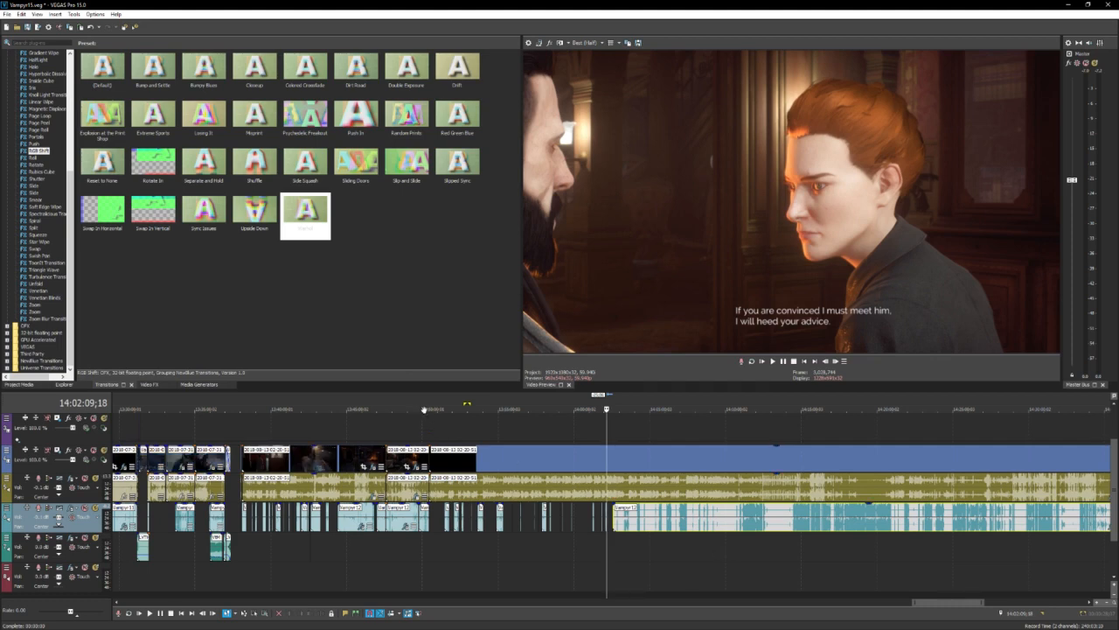
pyautogui.moveTo(748, 525)
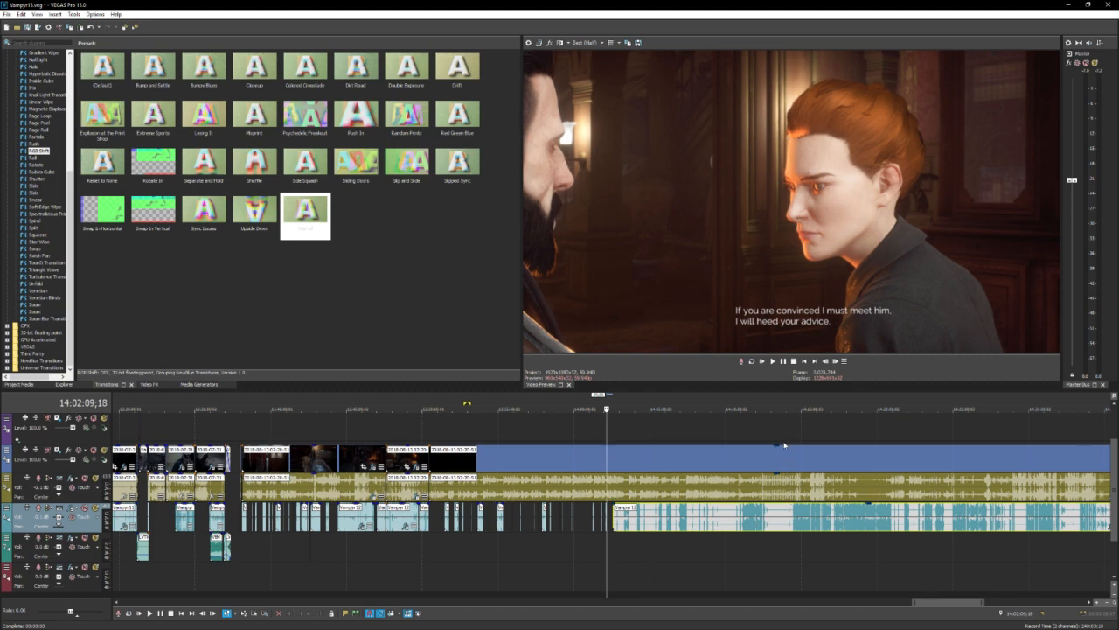
pyautogui.moveTo(738, 566)
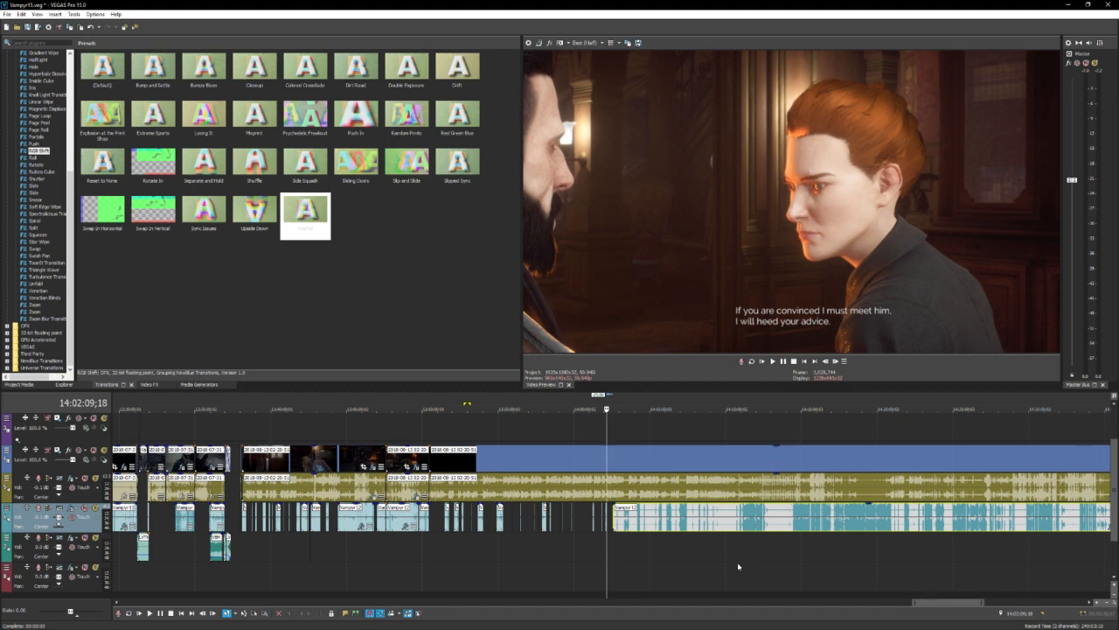
pyautogui.moveTo(720, 566)
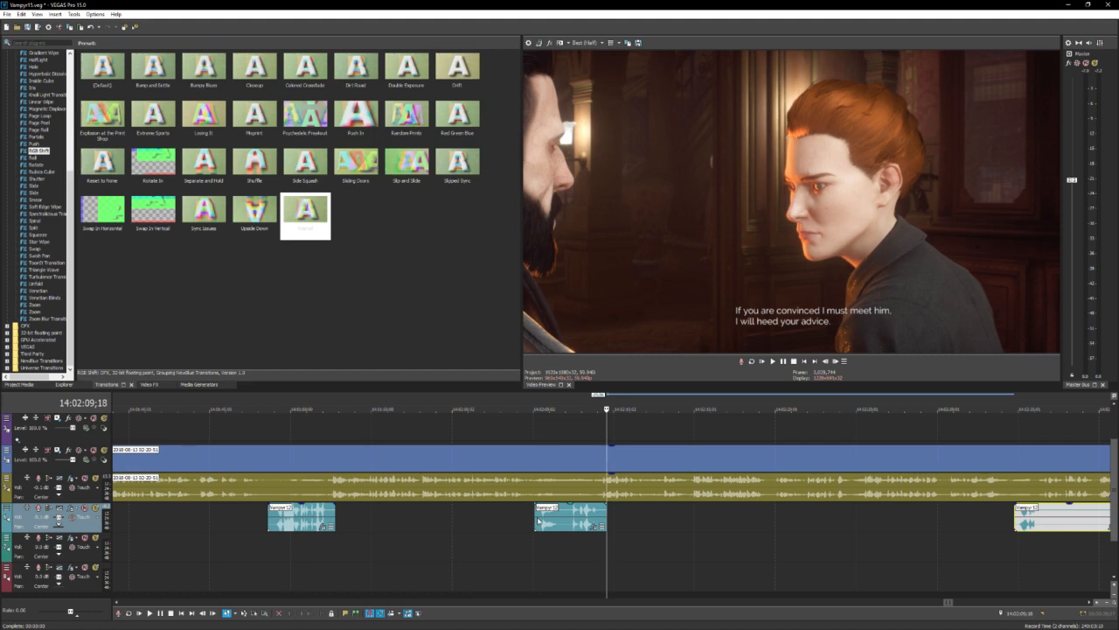
pyautogui.moveTo(537, 518)
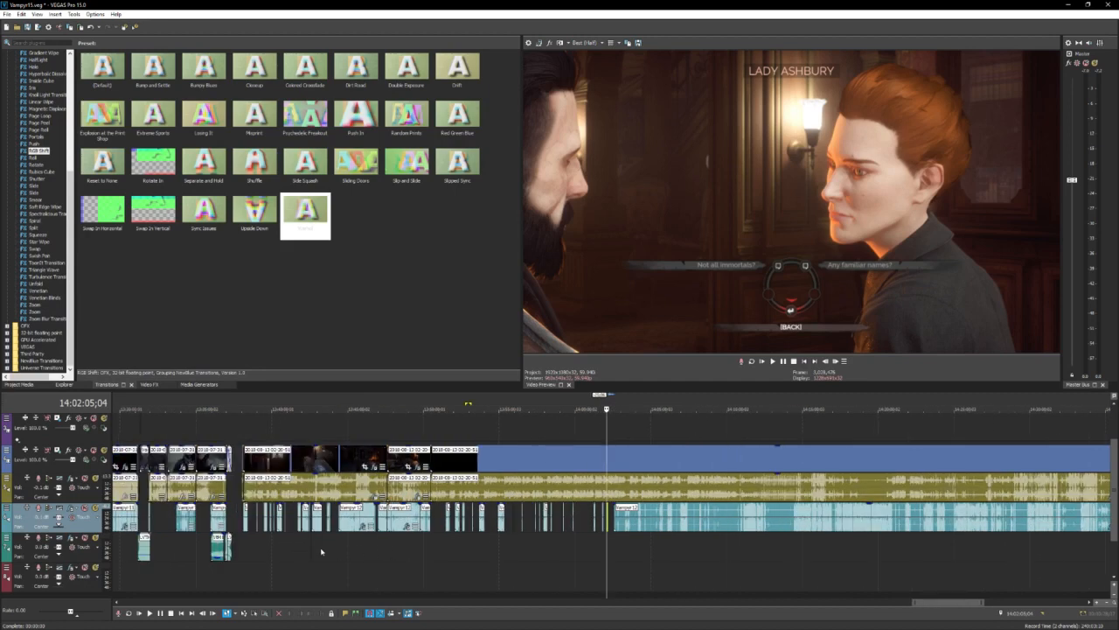
pyautogui.moveTo(501, 574)
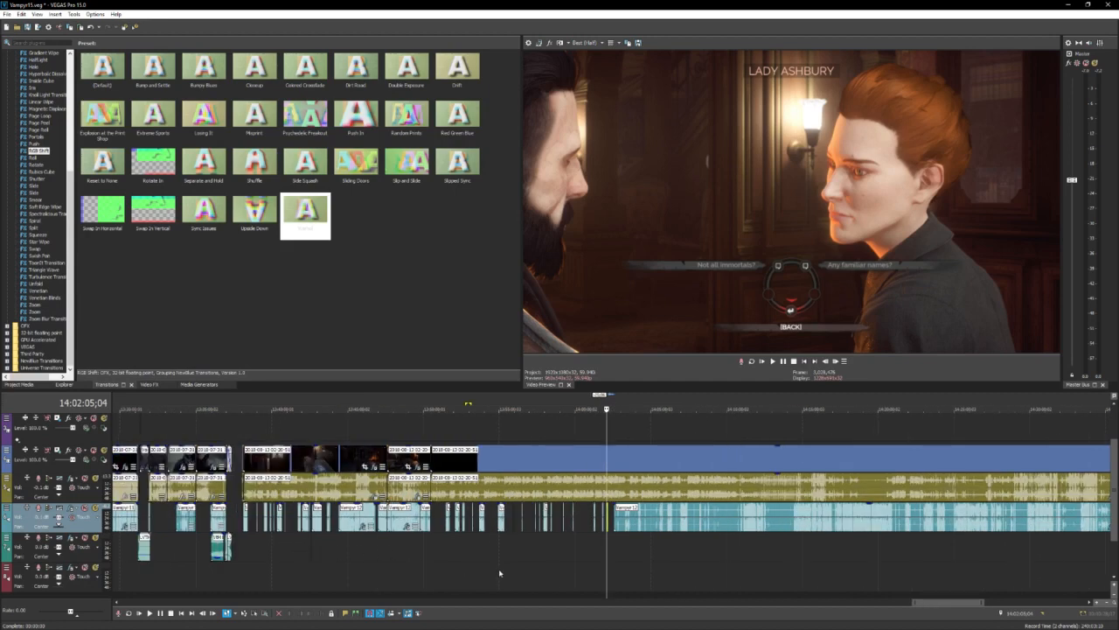
pyautogui.moveTo(406, 553)
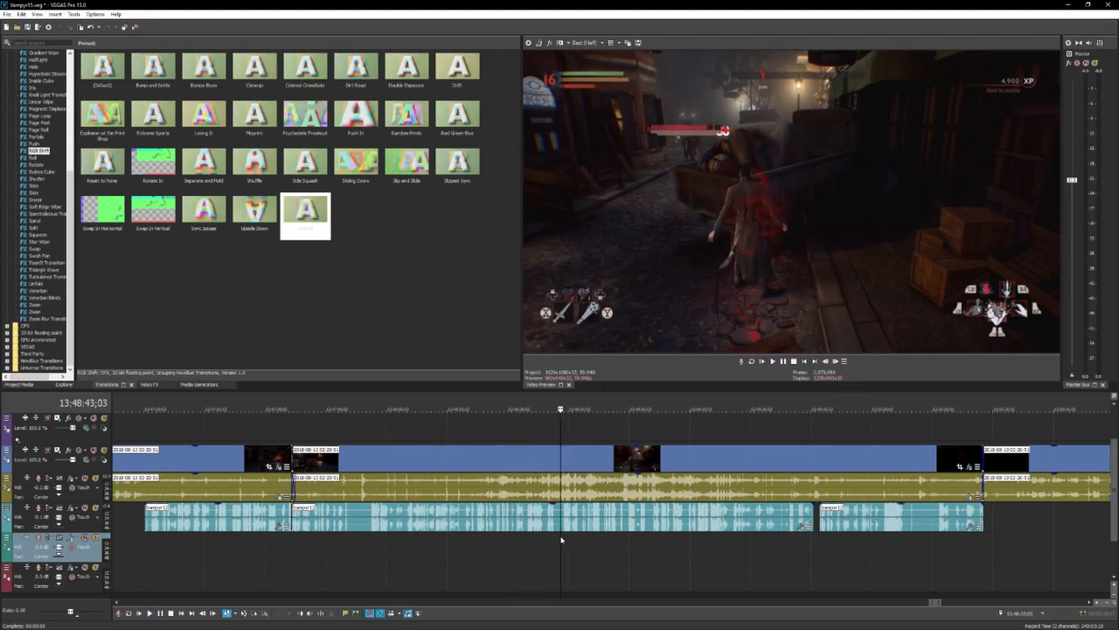
pyautogui.click(771, 360)
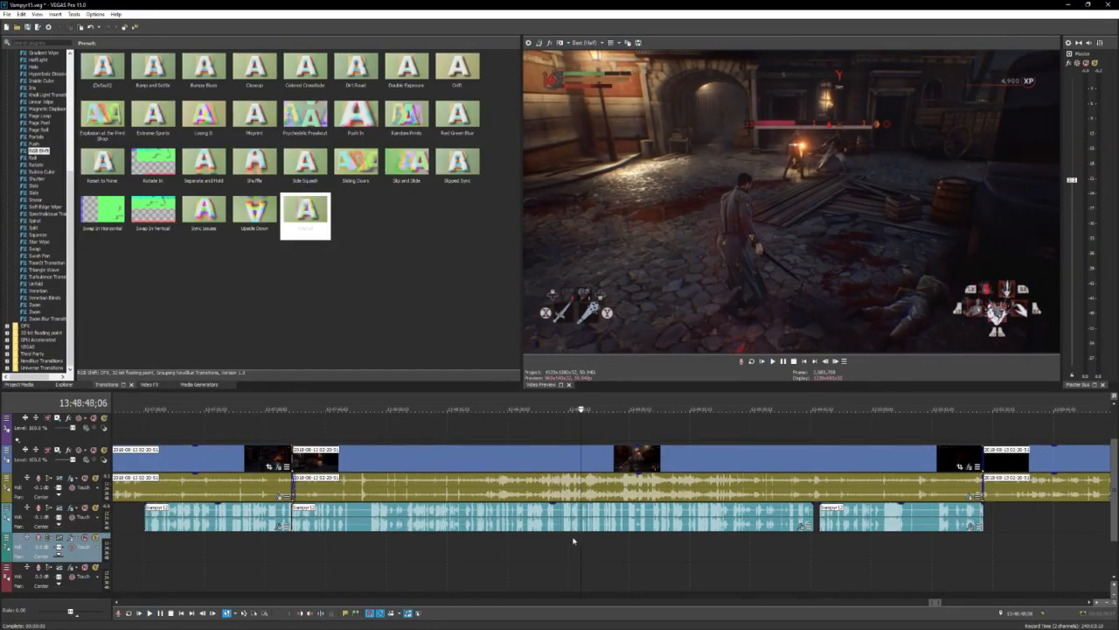
pyautogui.click(773, 360)
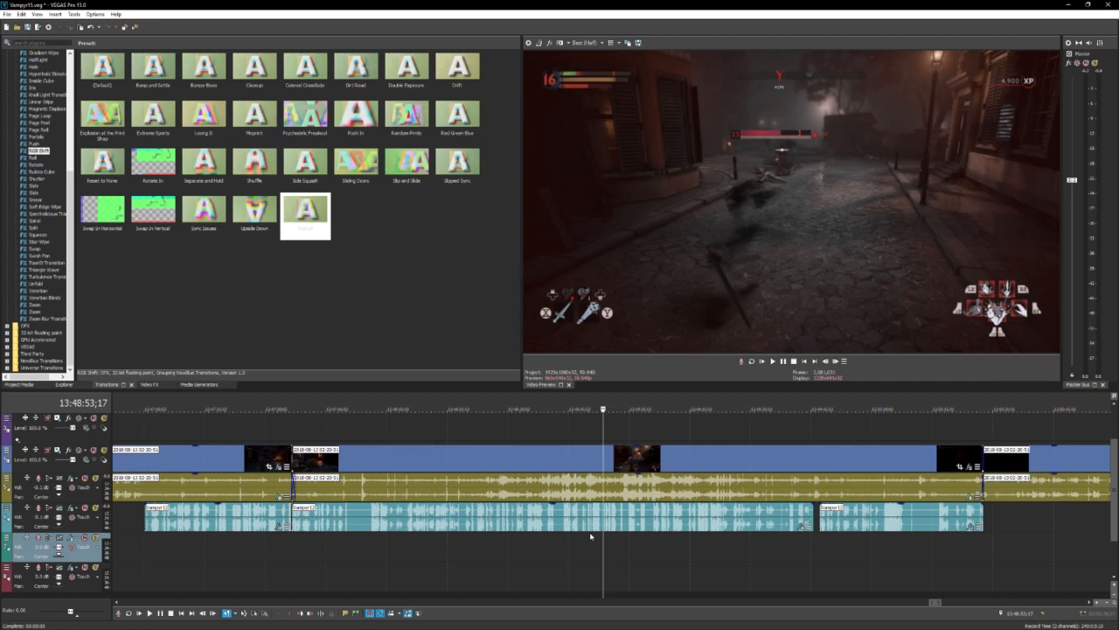
pyautogui.moveTo(748, 605)
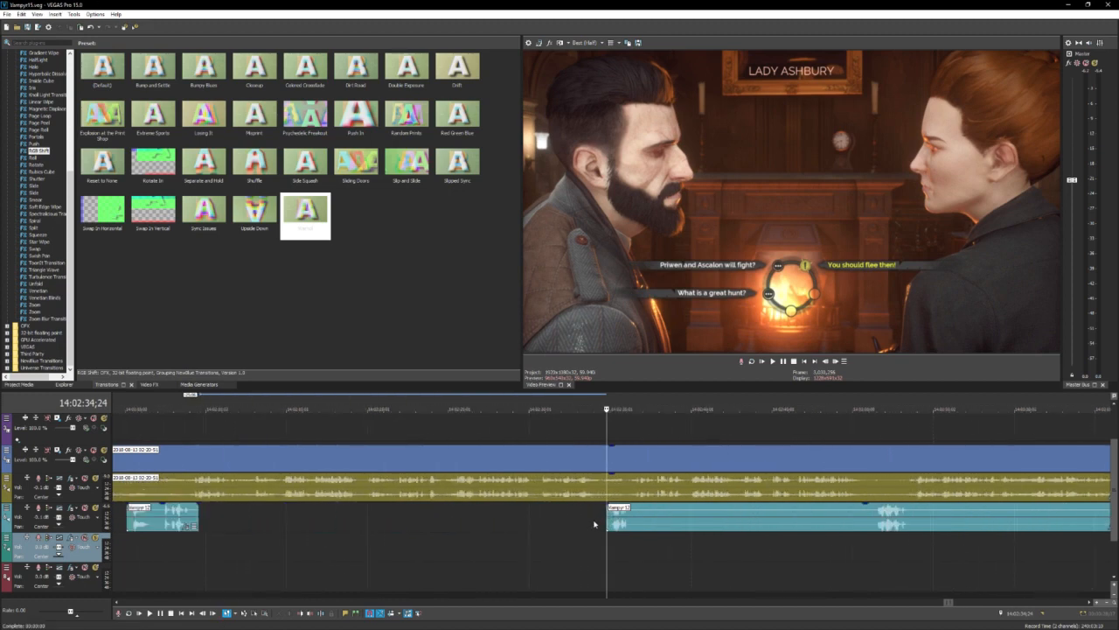
pyautogui.moveTo(598, 521)
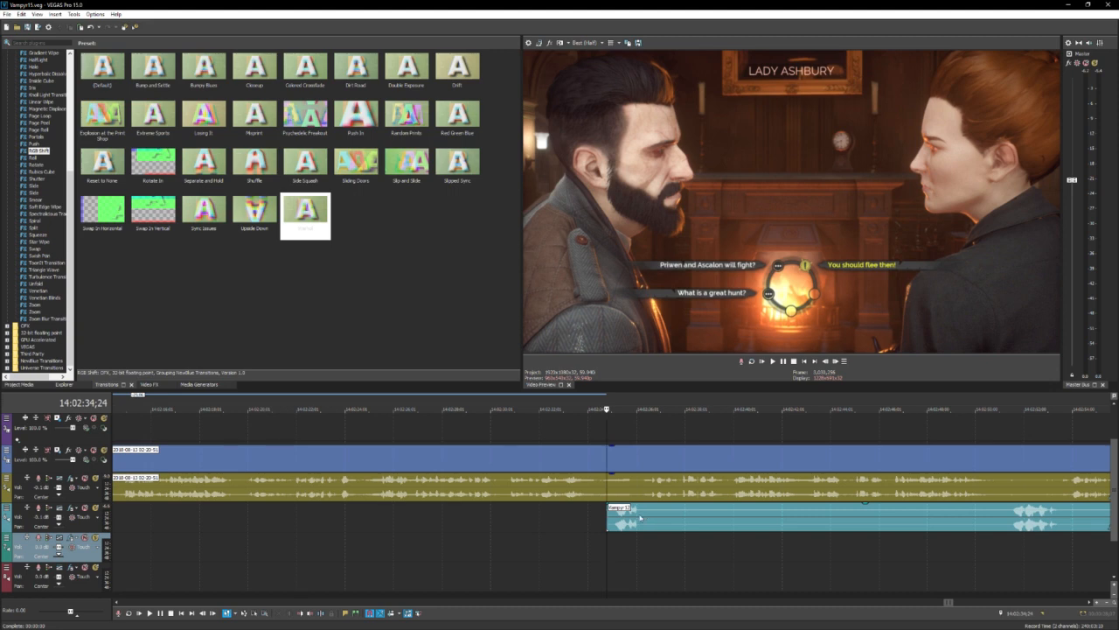
# Cut the Lady Ashbury dialogue after the spoken line, leaving a gap before the choice wheel, and play it back.
pyautogui.click(773, 361)
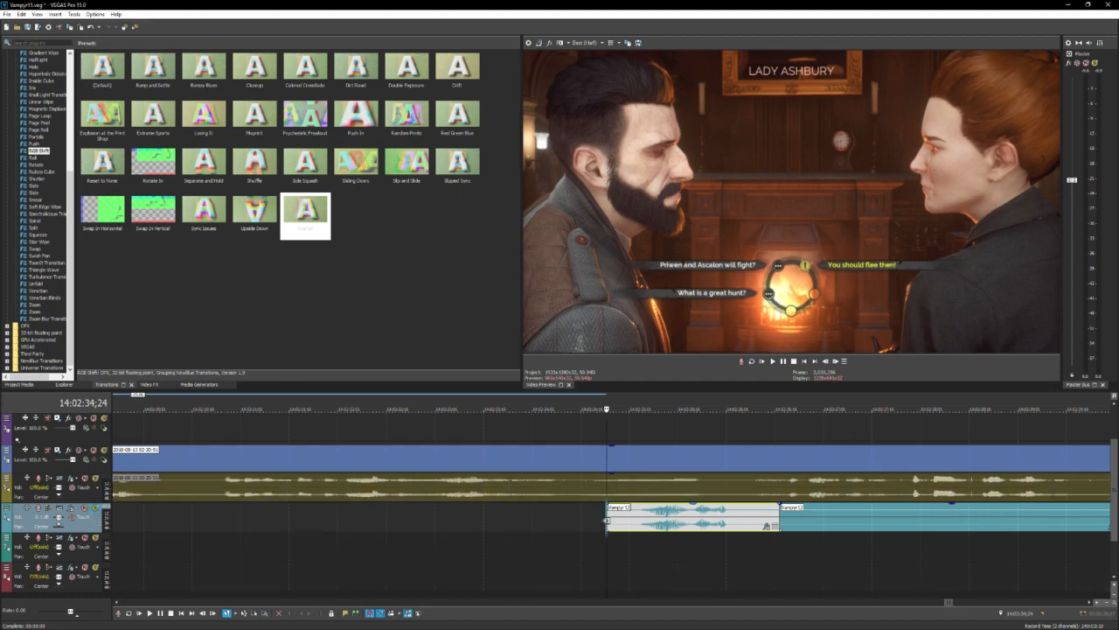
pyautogui.click(773, 361)
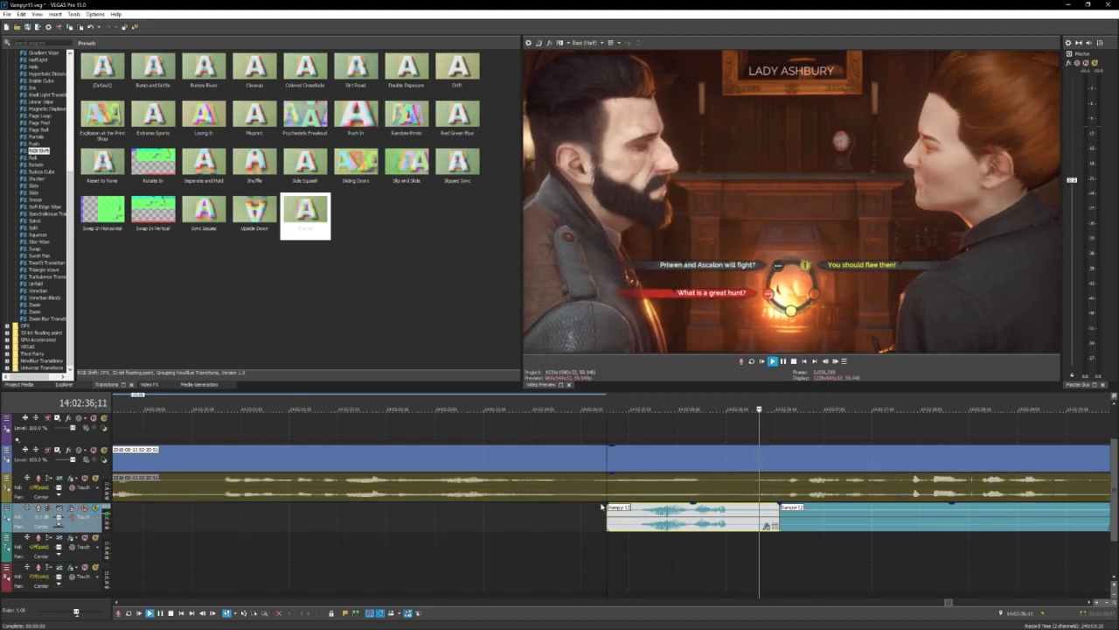